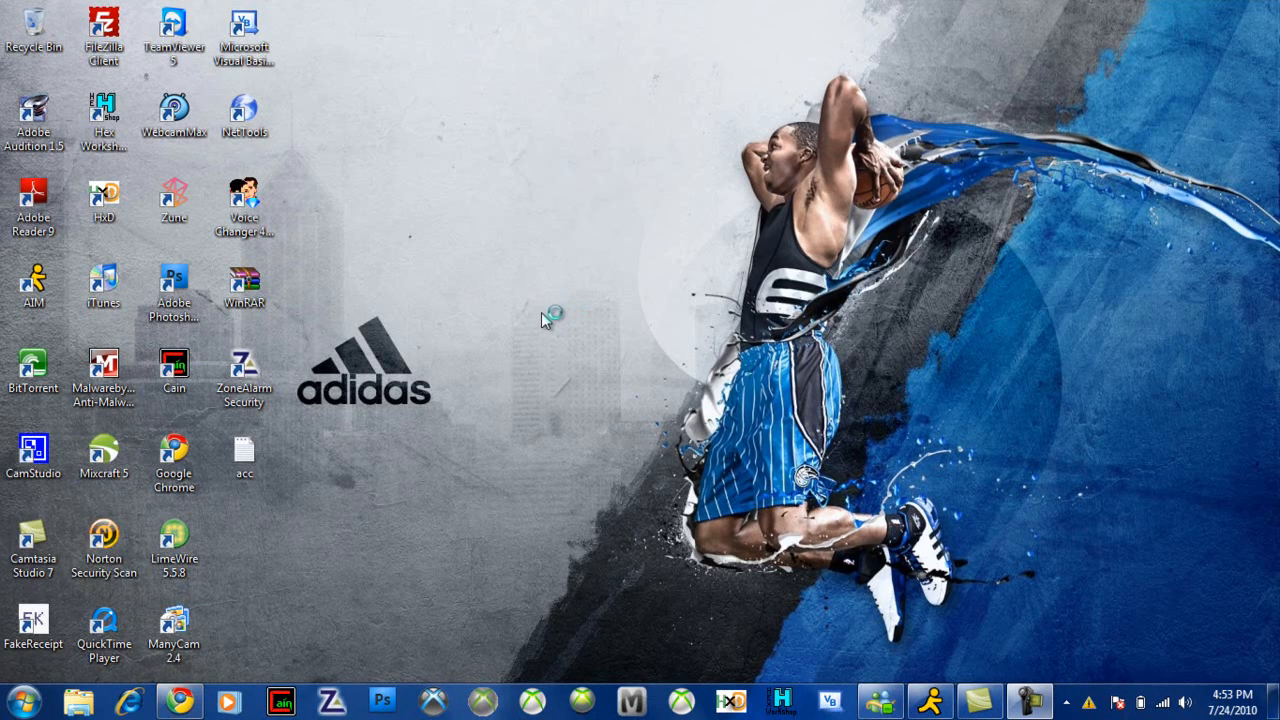
Launch Chrome and go to the Google Images search page.
click(178, 700)
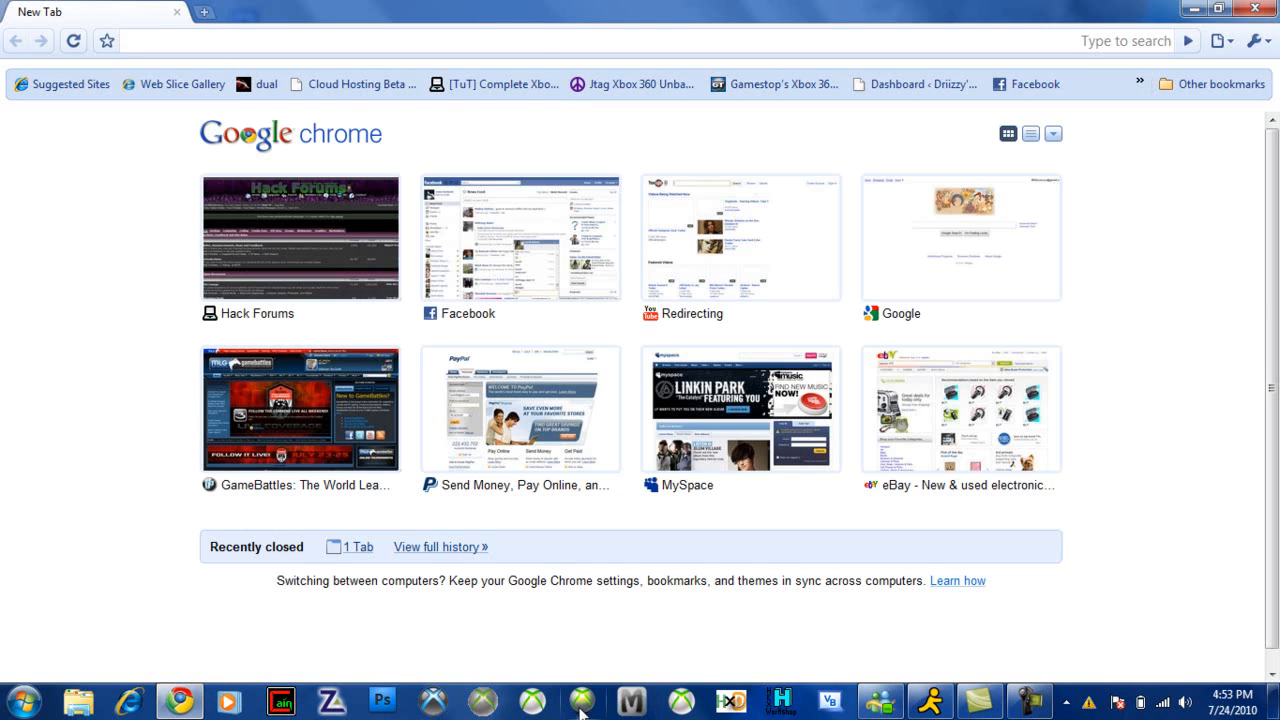
mouse_move(532, 48)
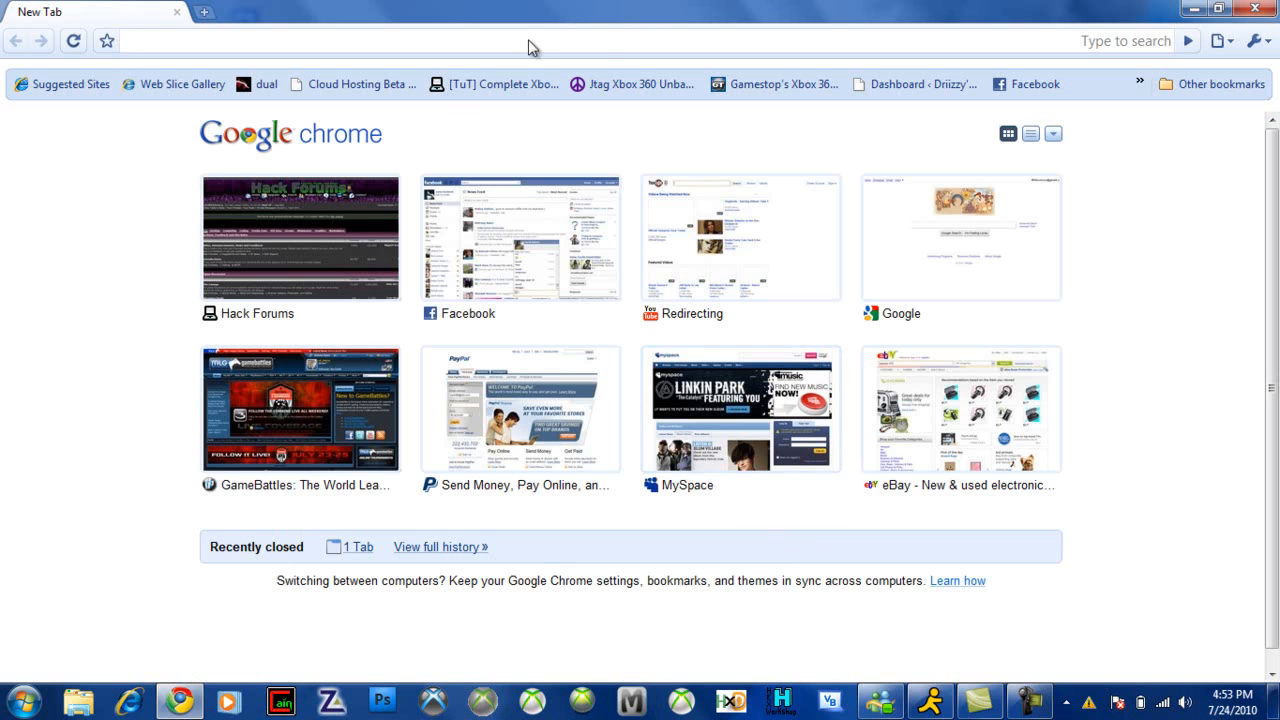
mouse_move(878, 496)
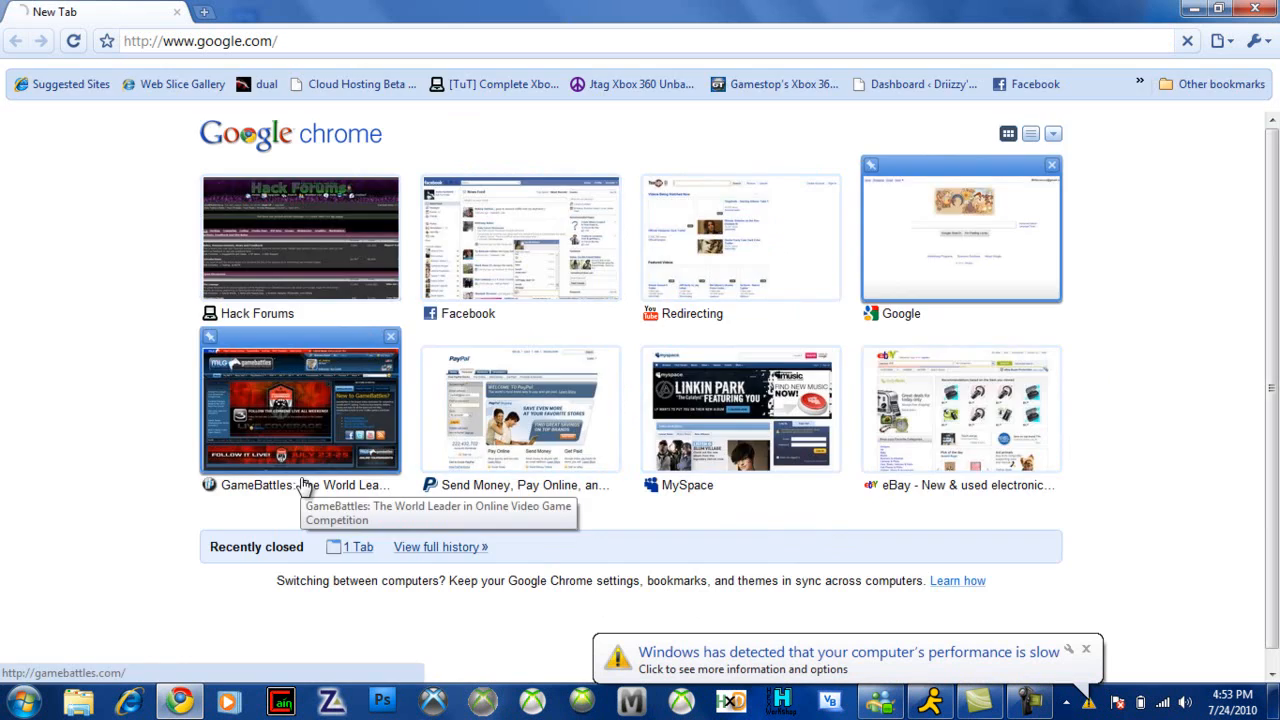
click(960, 228)
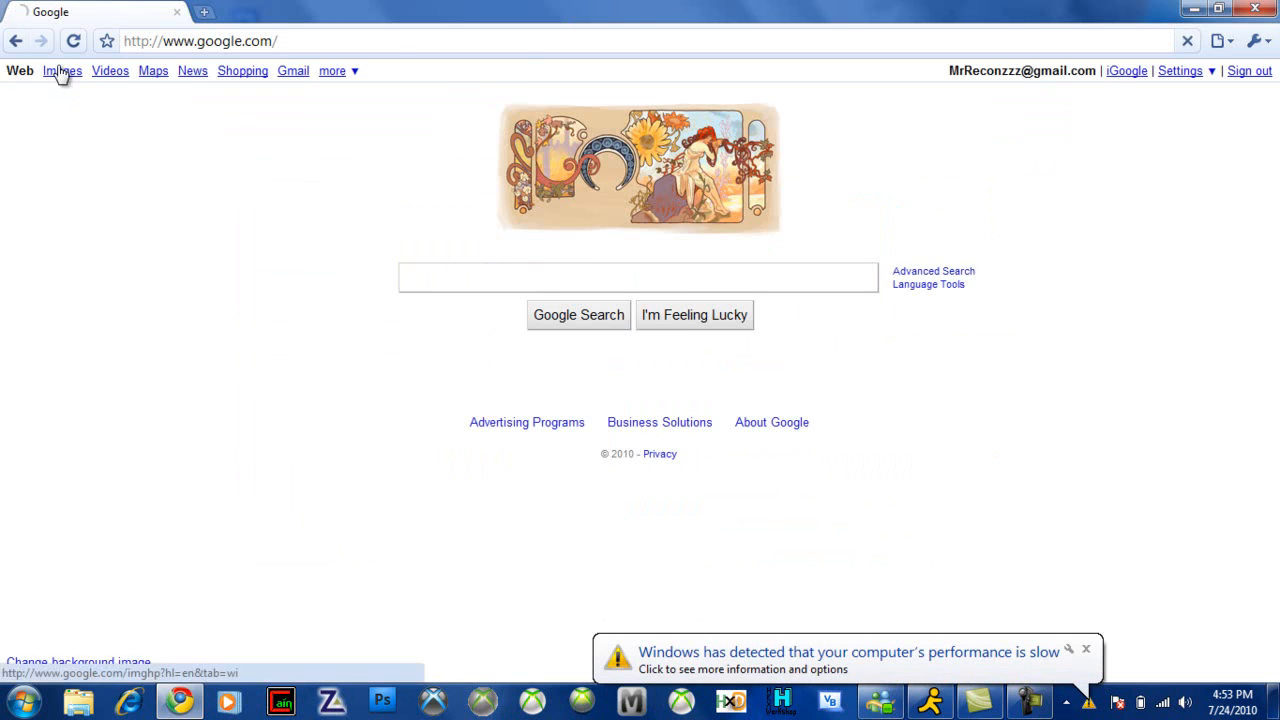
click(62, 70)
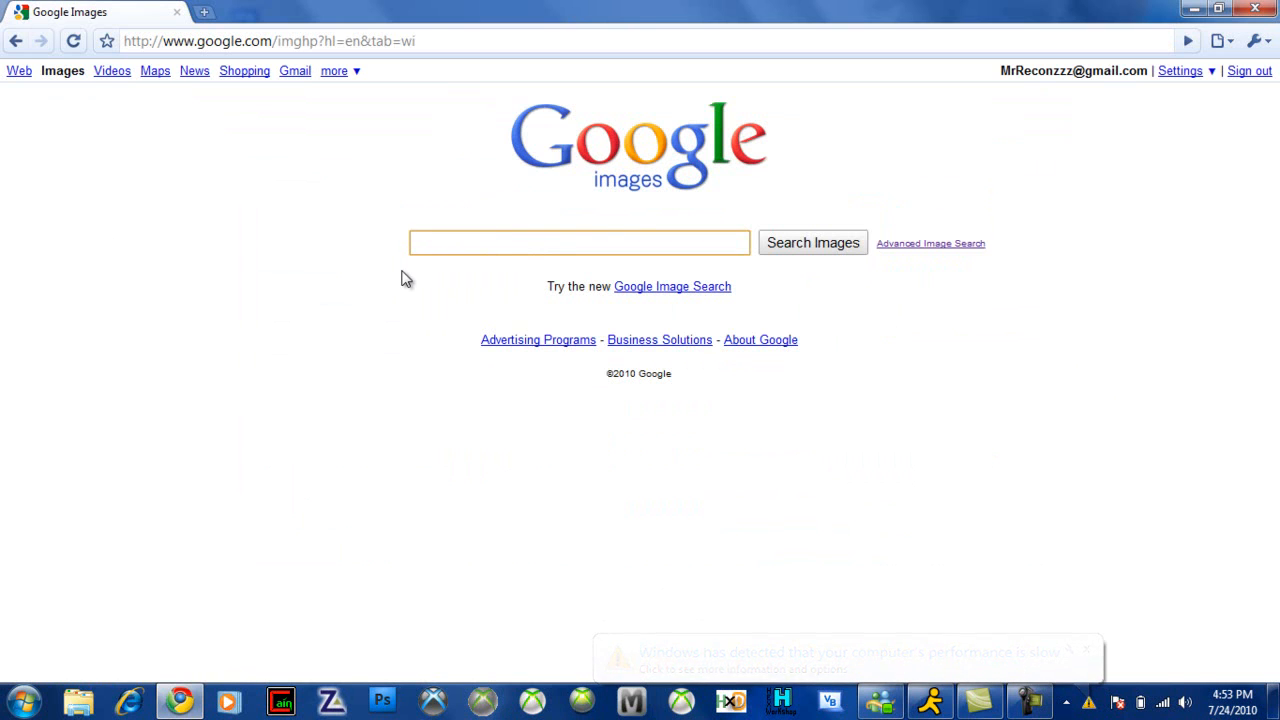
Search images for 'transfer cable for xbox 360' via the 'transfer' suggestion.
click(578, 242)
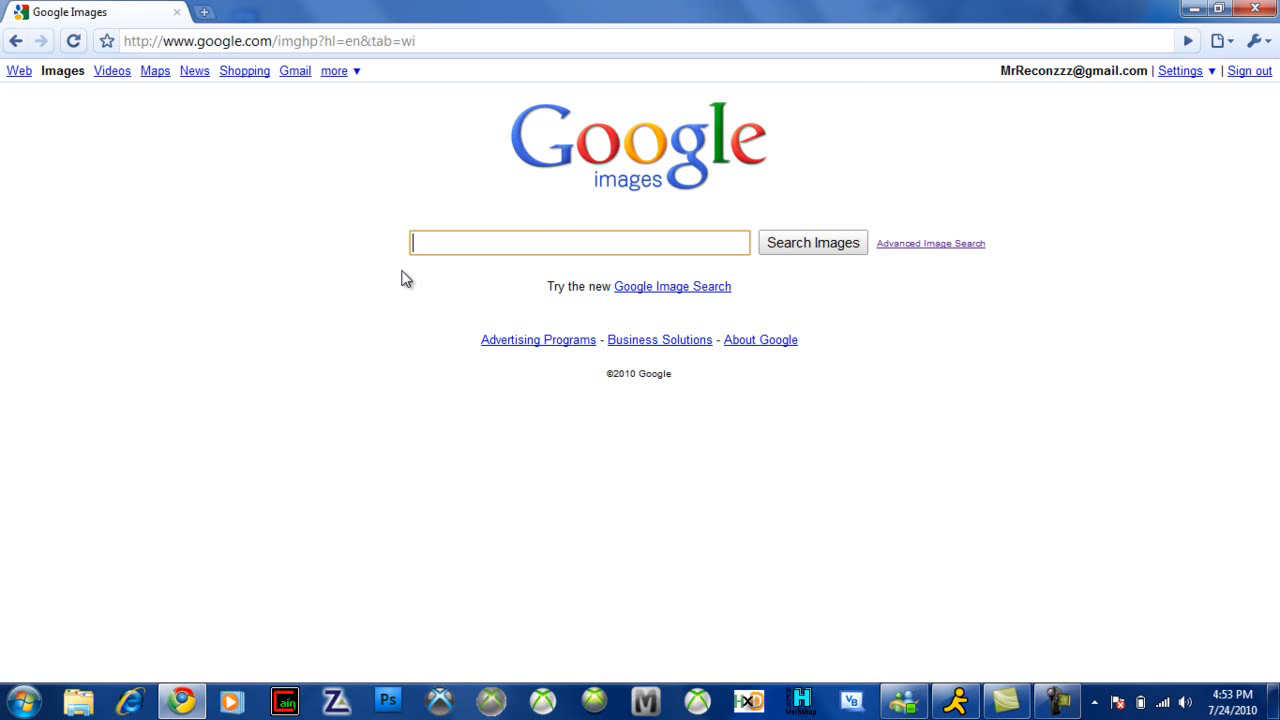
text(t)
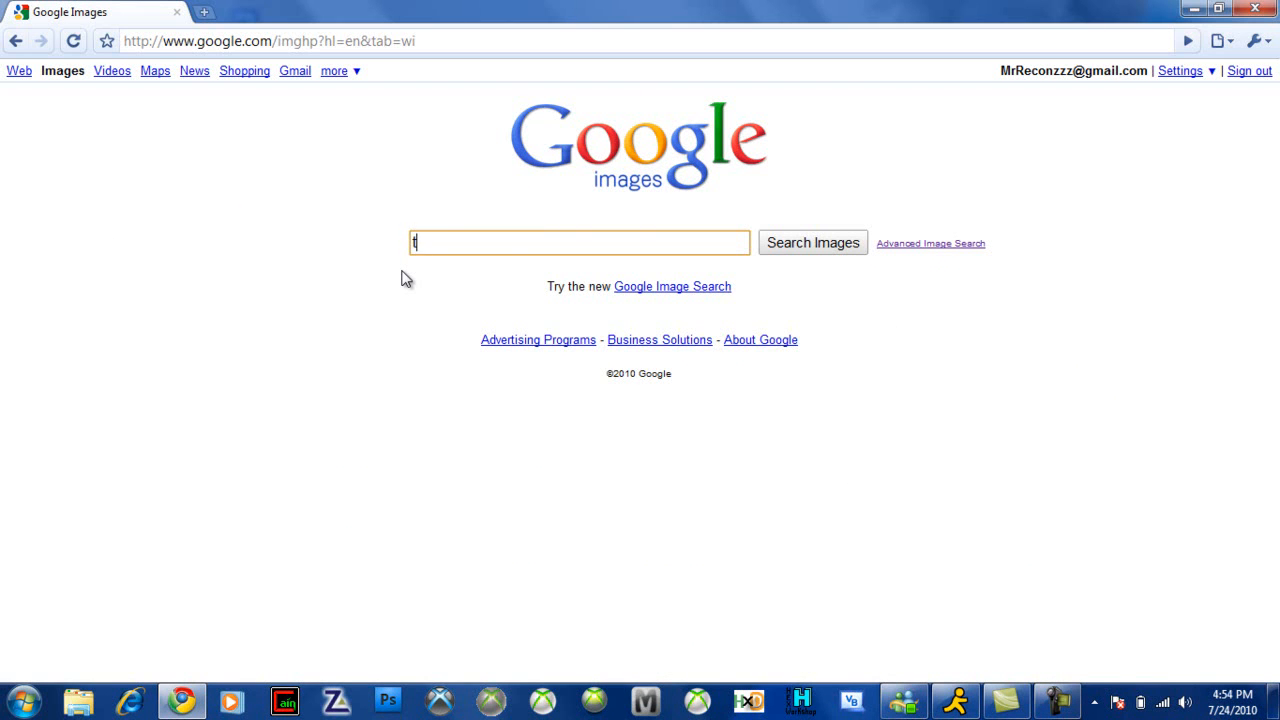
text(ransfer)
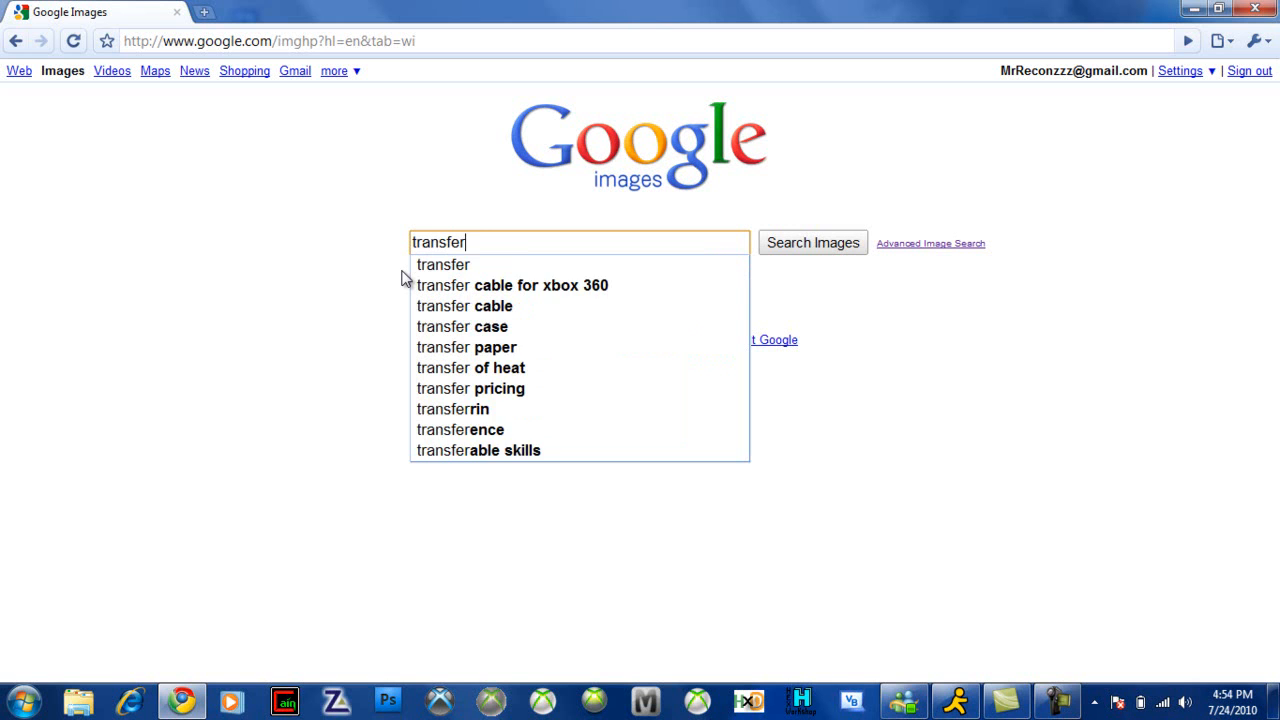
click(512, 284)
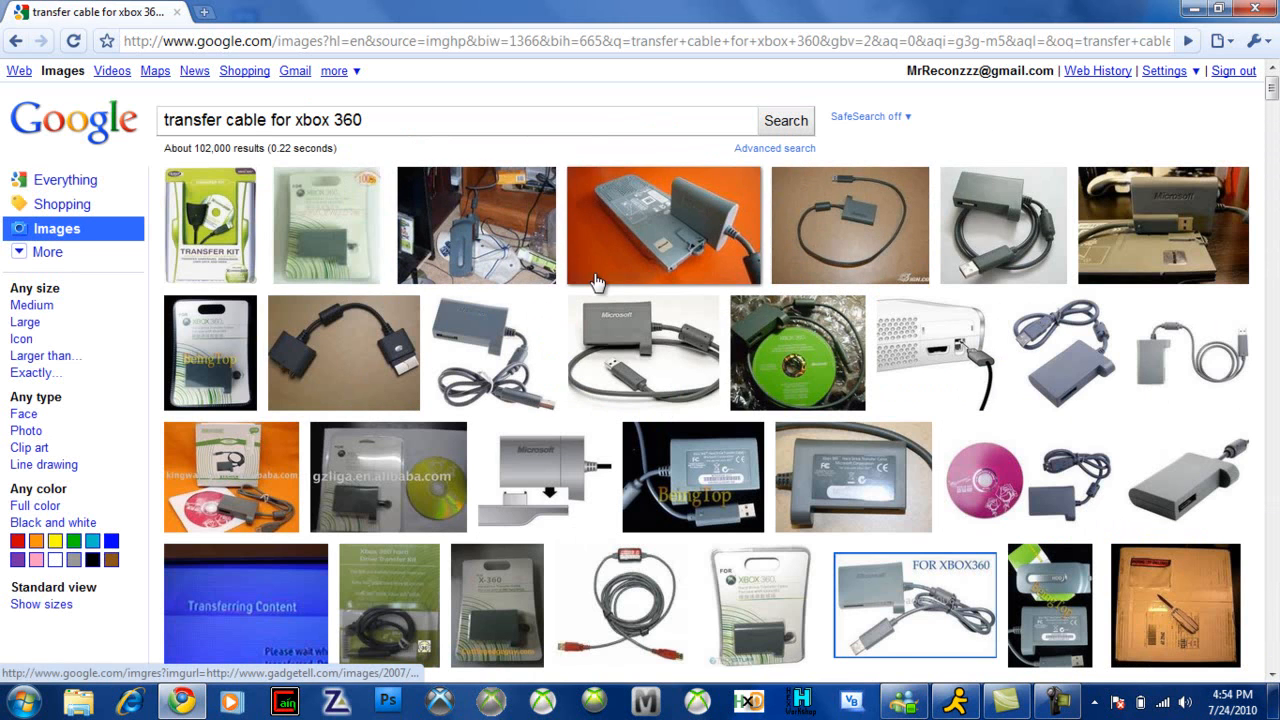
View one transfer cable photo and return to the image results grid.
click(664, 224)
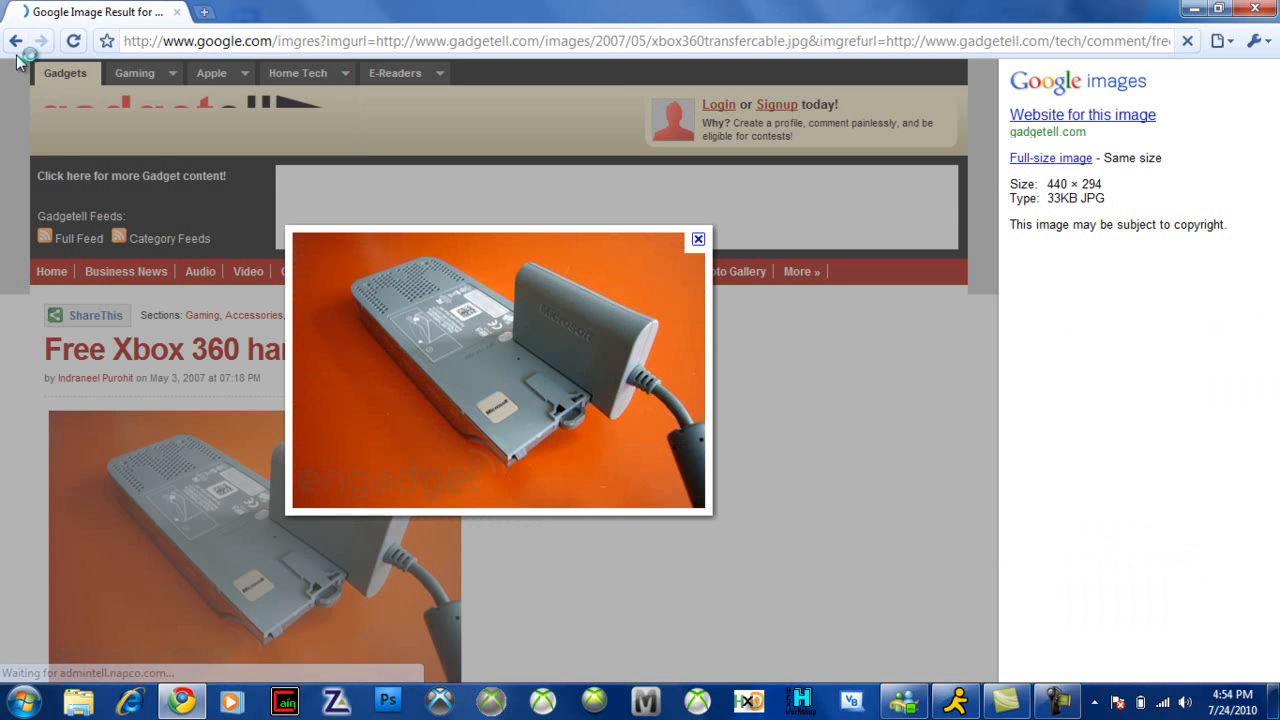
click(16, 40)
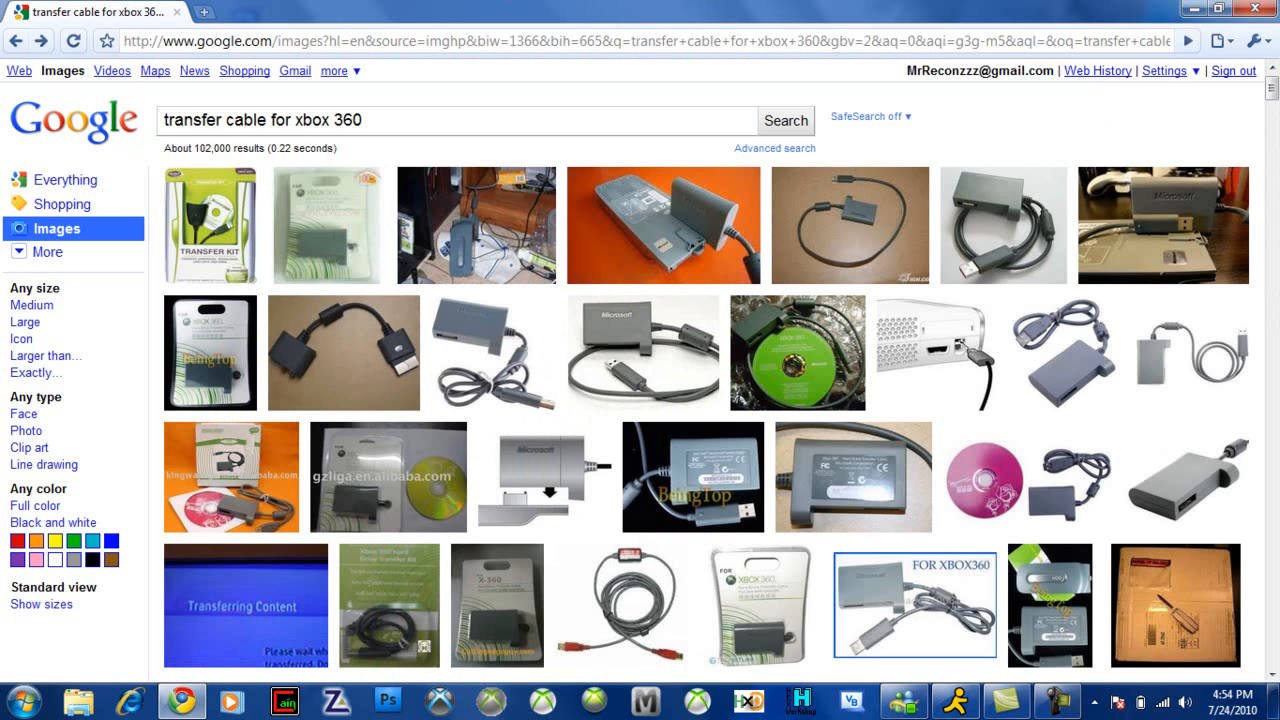
mouse_move(400, 26)
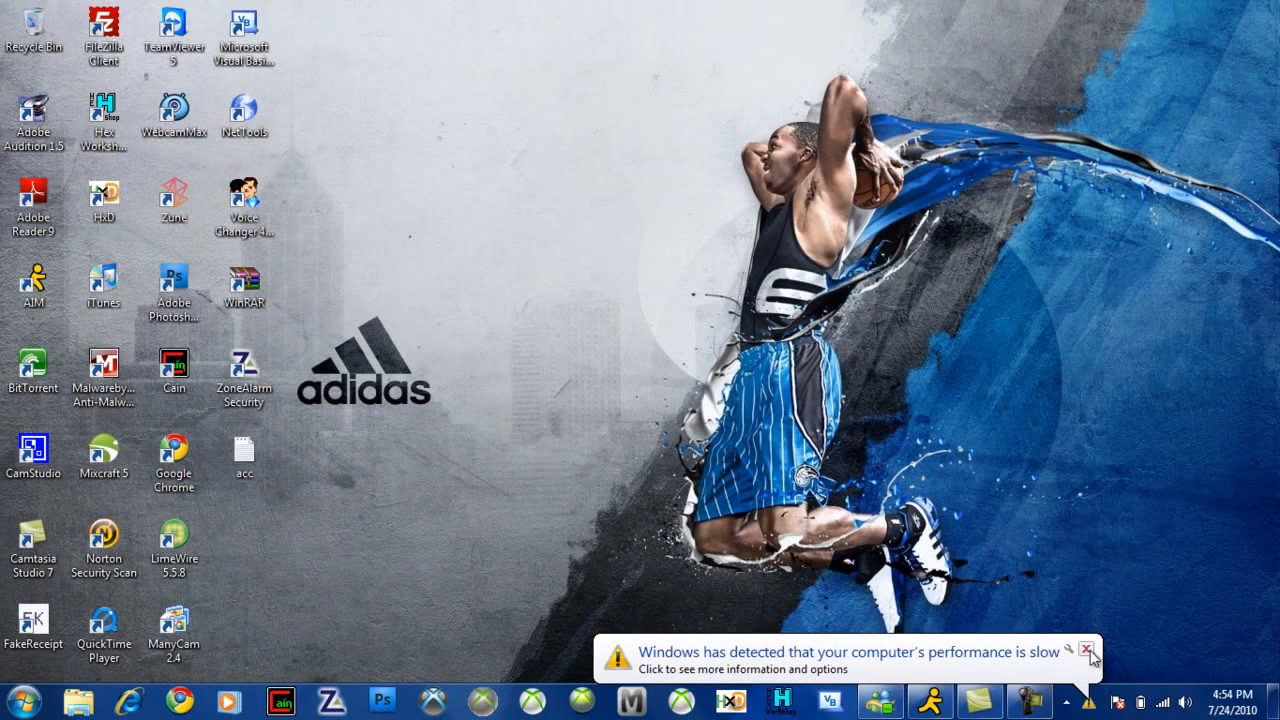
Browse the hard disk's Partition 3 Content folder, copy profile E00001A4AE1C78AC to the desktop, and close XPort 360.
click(1086, 648)
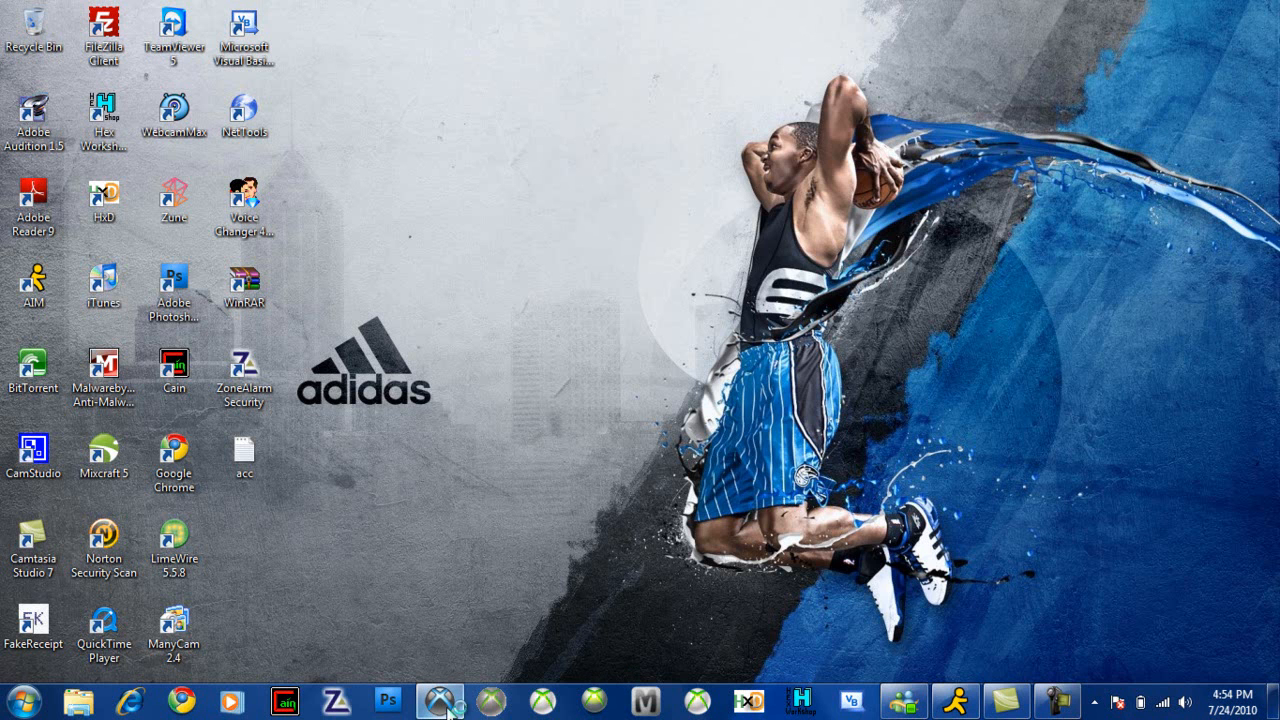
click(440, 700)
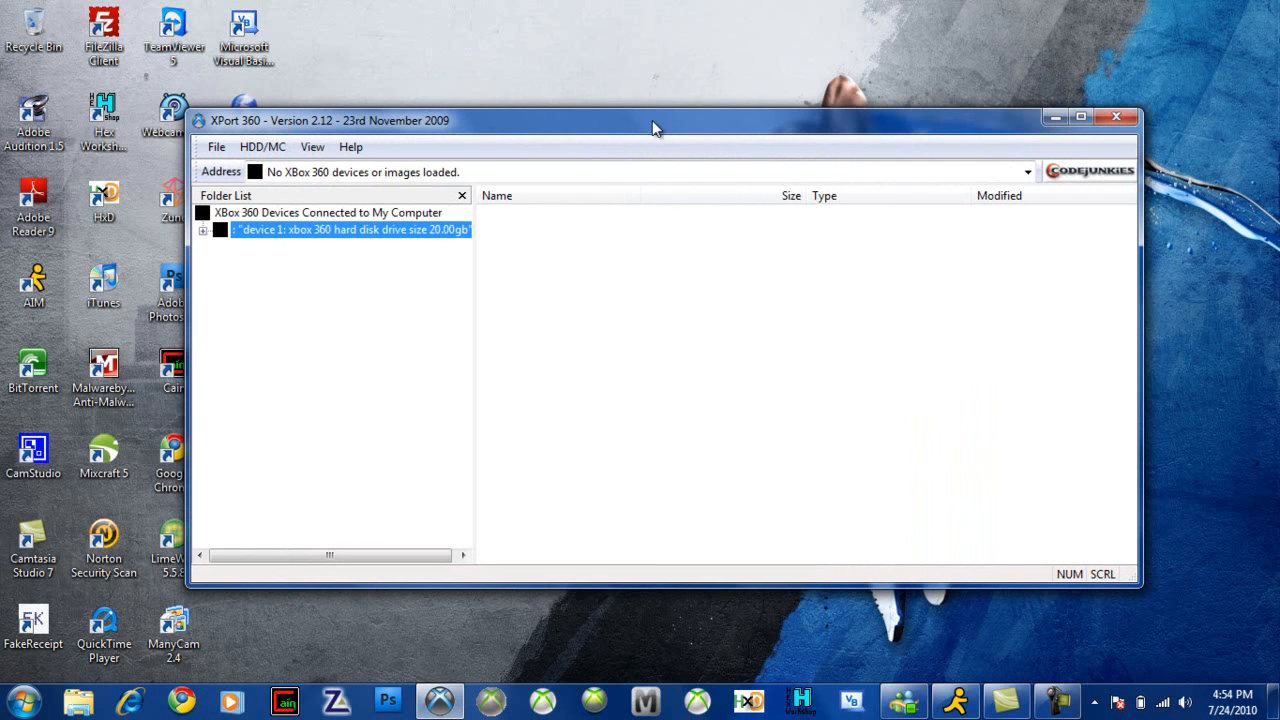
click(276, 280)
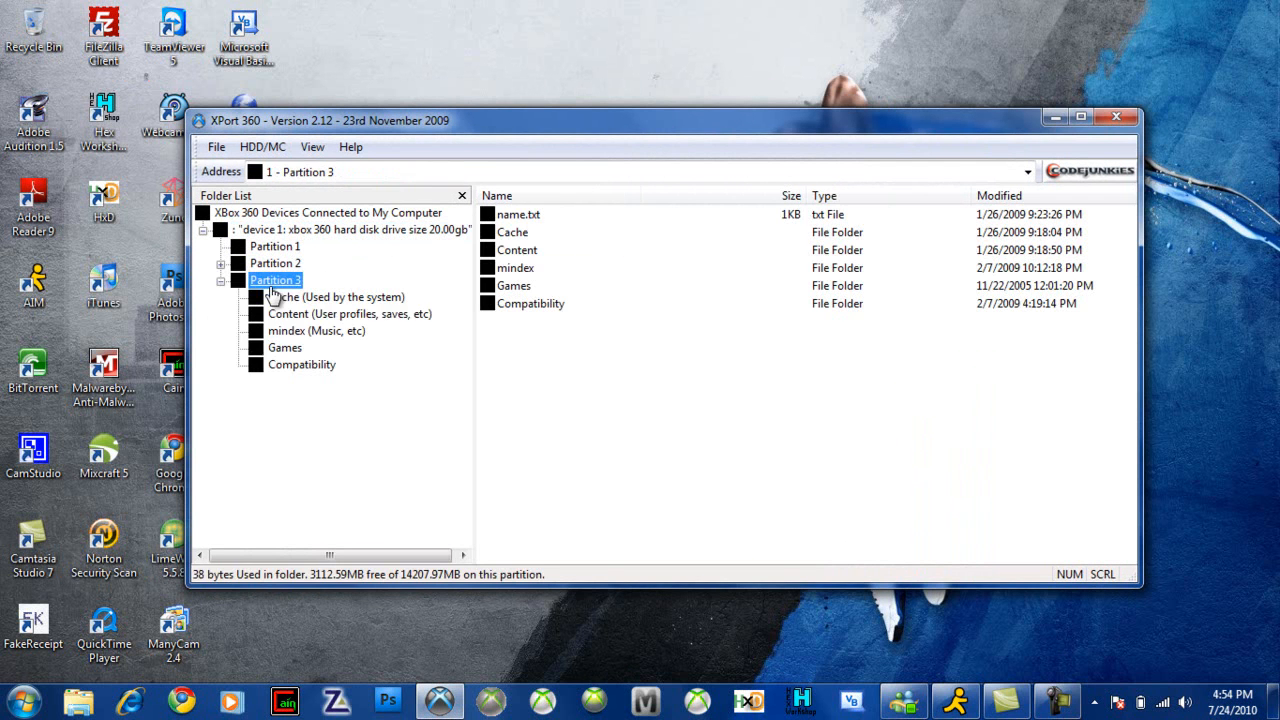
click(350, 312)
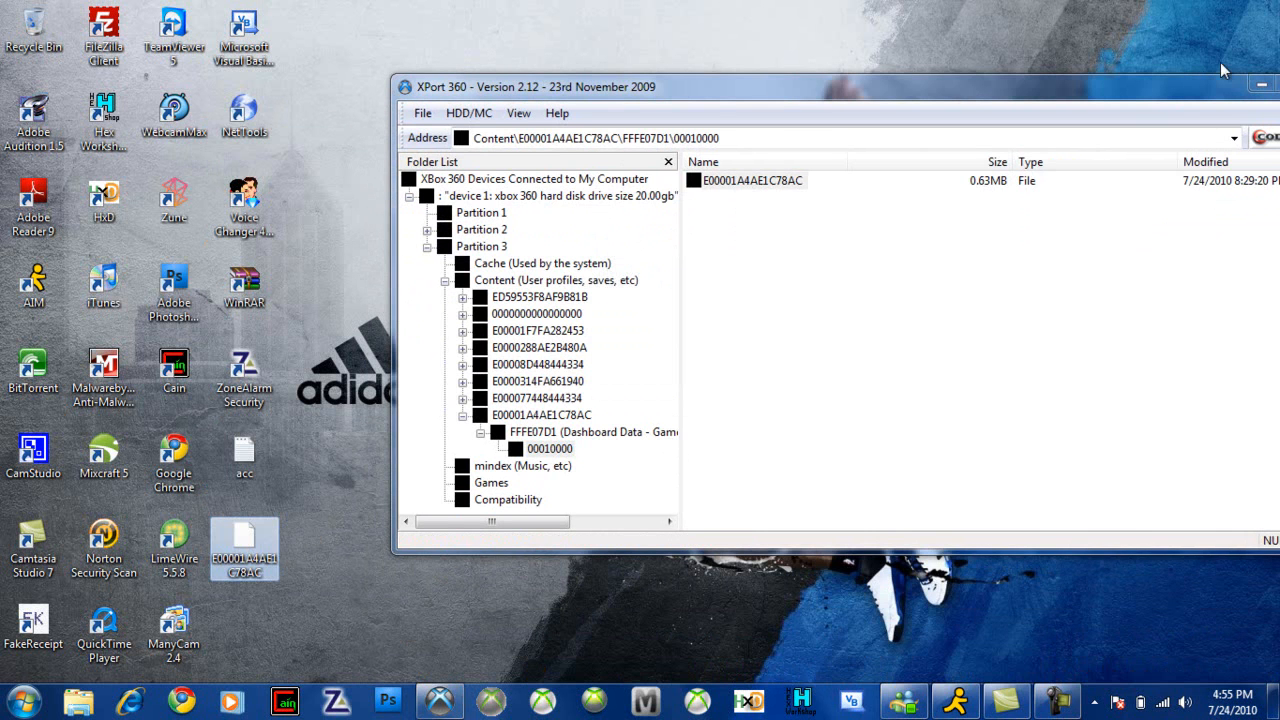
click(1242, 86)
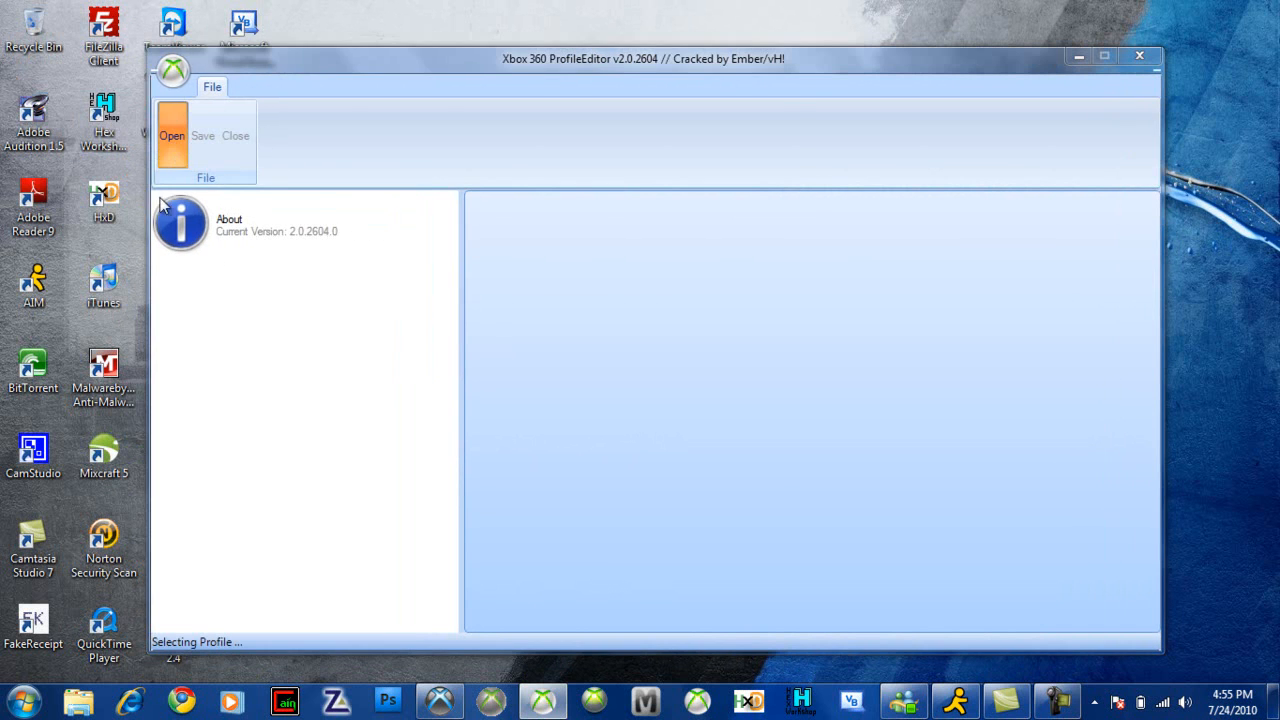
Load the extracted profile file so its gamertag, bio, gamerscore and played games appear.
click(172, 136)
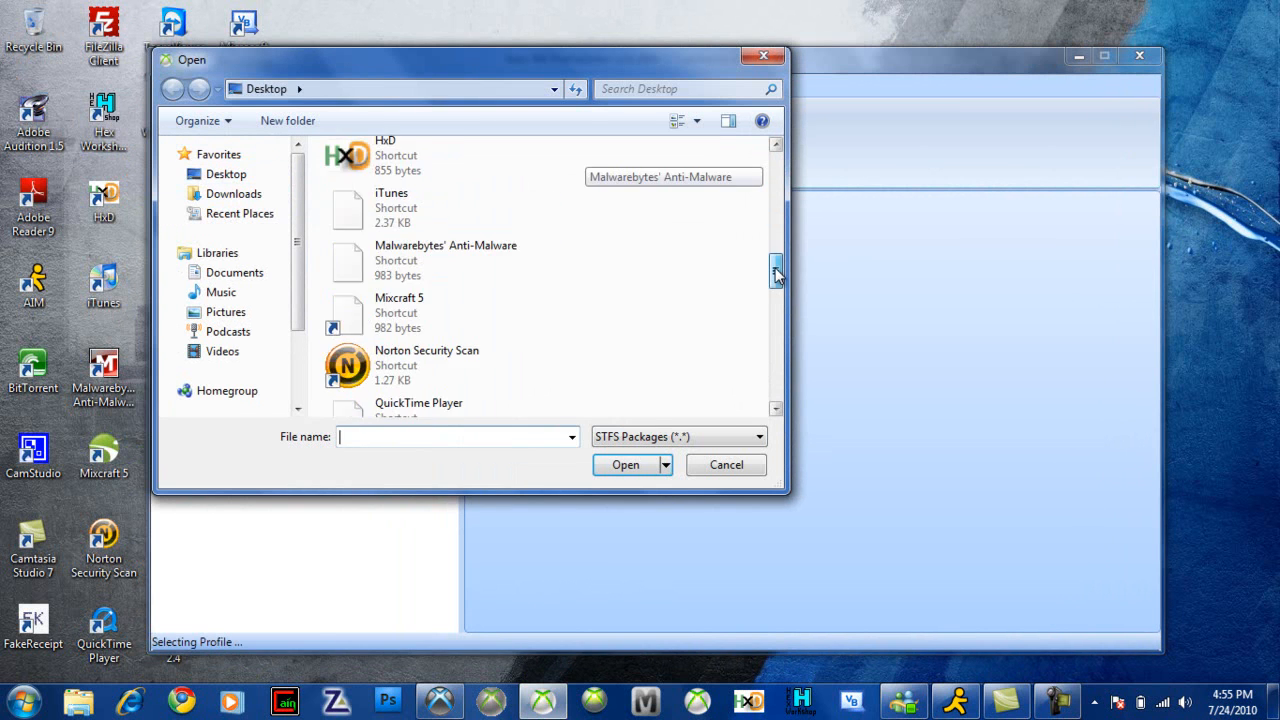
scroll(down, 3)
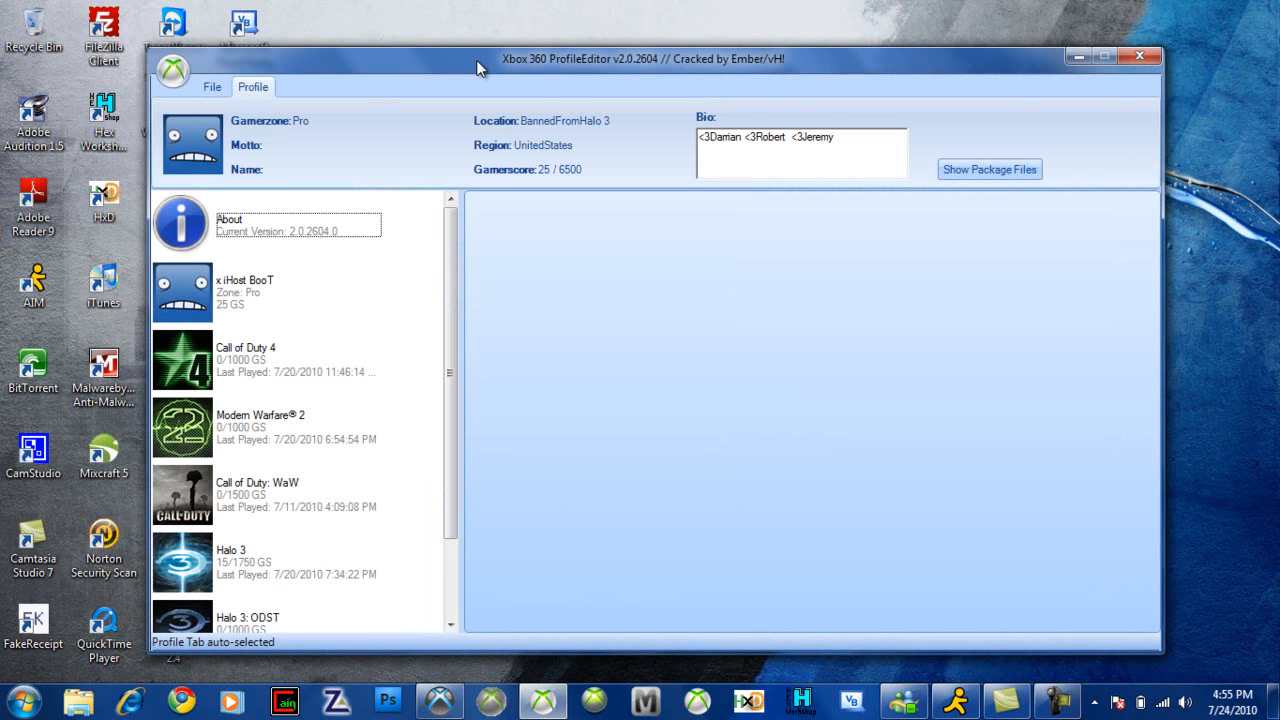
drag(480, 68, 548, 40)
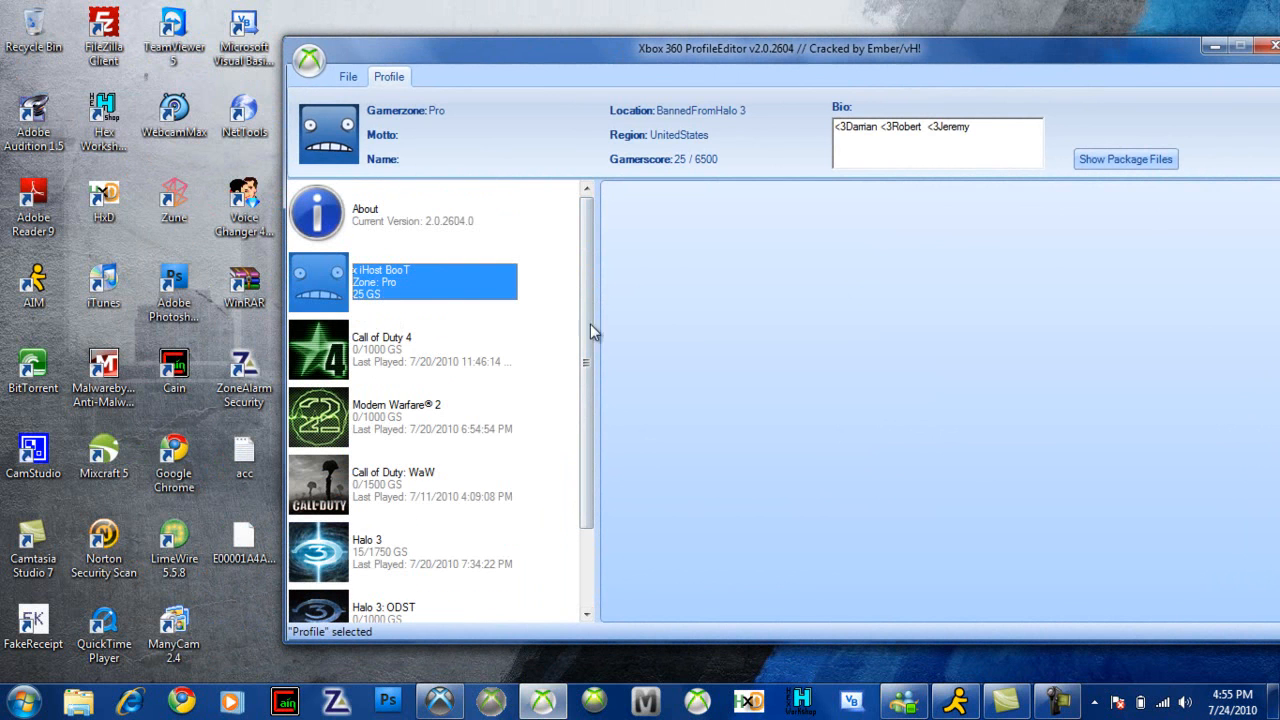
mouse_move(434, 332)
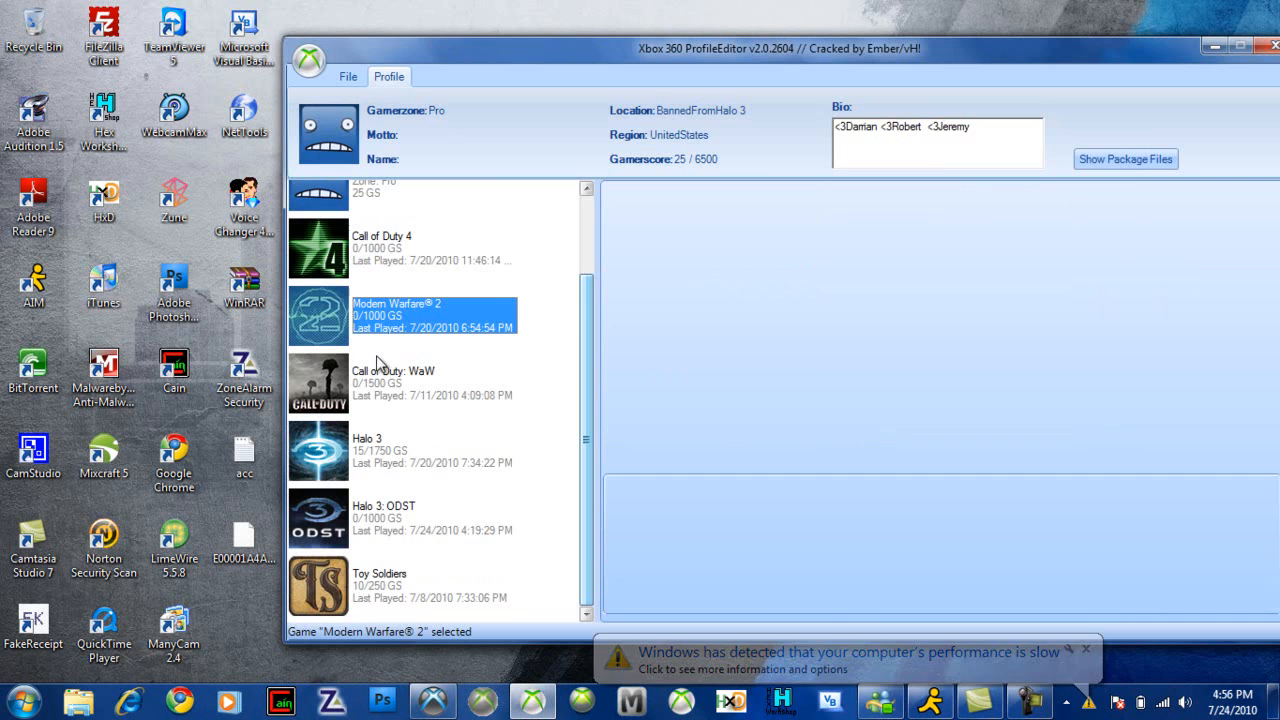
Browse achievements for Call of Duty 4, Modern Warfare 2, WaW, Halo 3: ODST and Toy Soldiers, then start Unlock All.
click(318, 248)
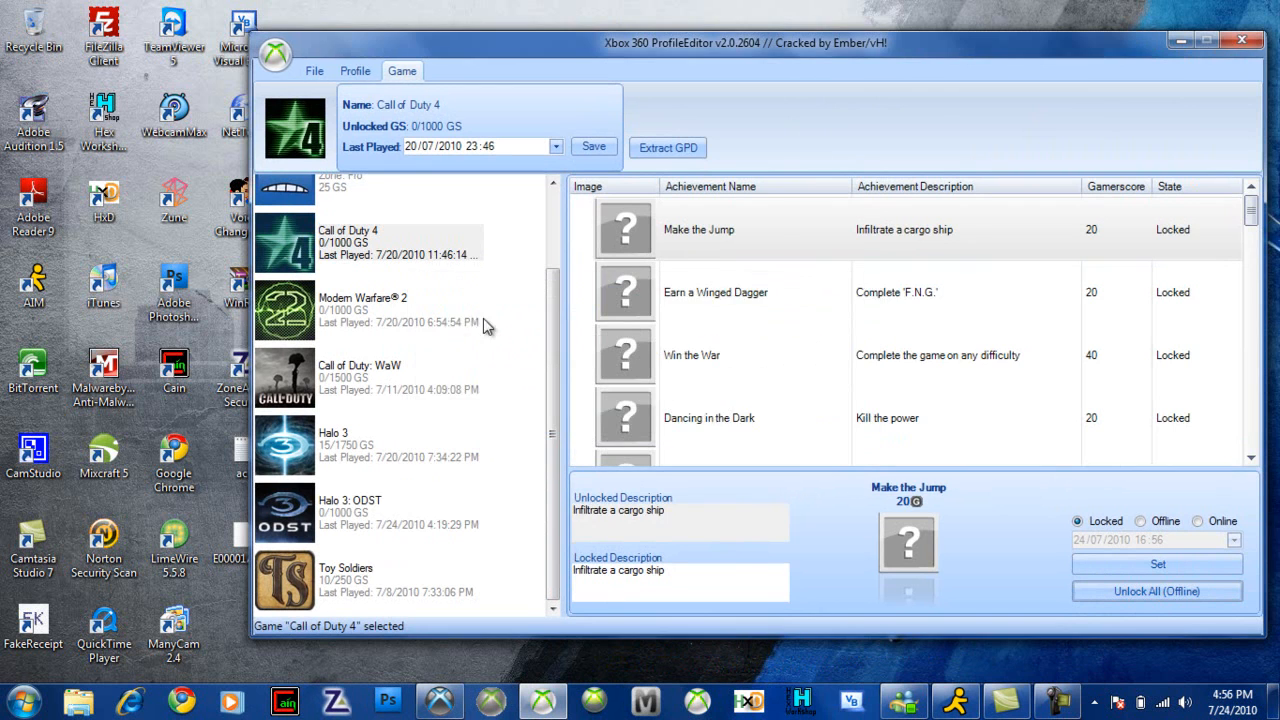
click(364, 304)
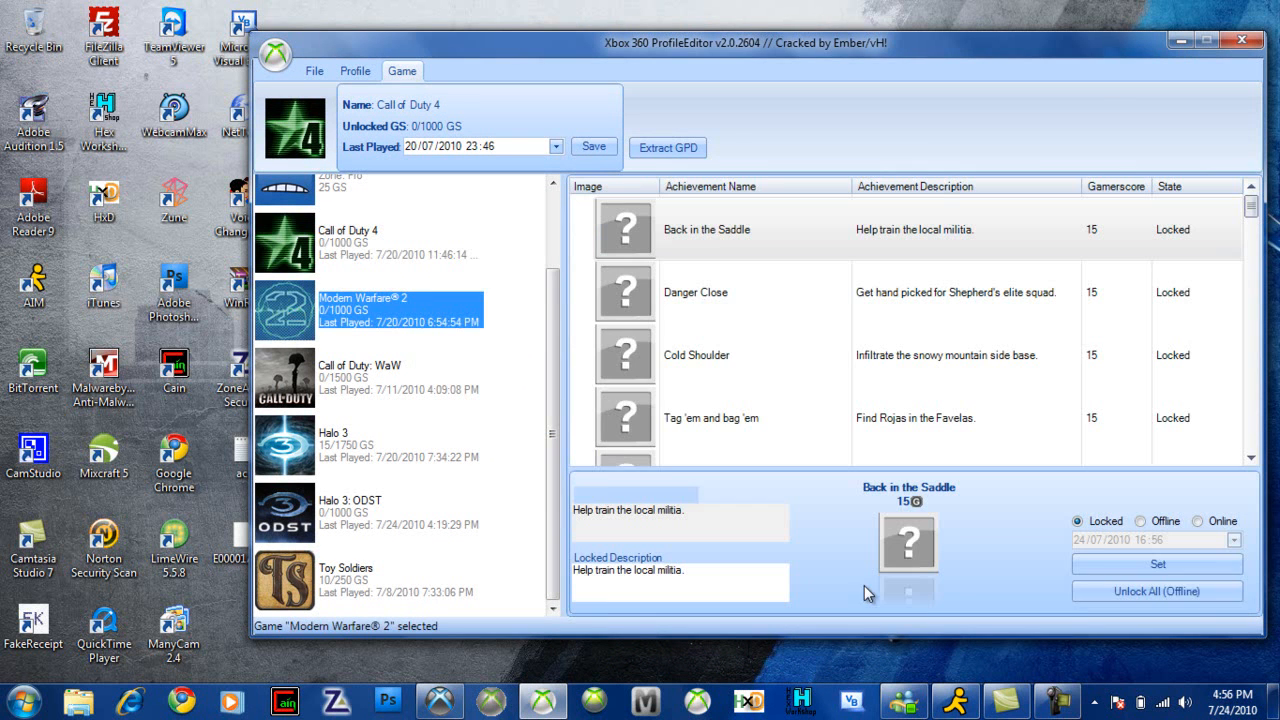
click(1156, 592)
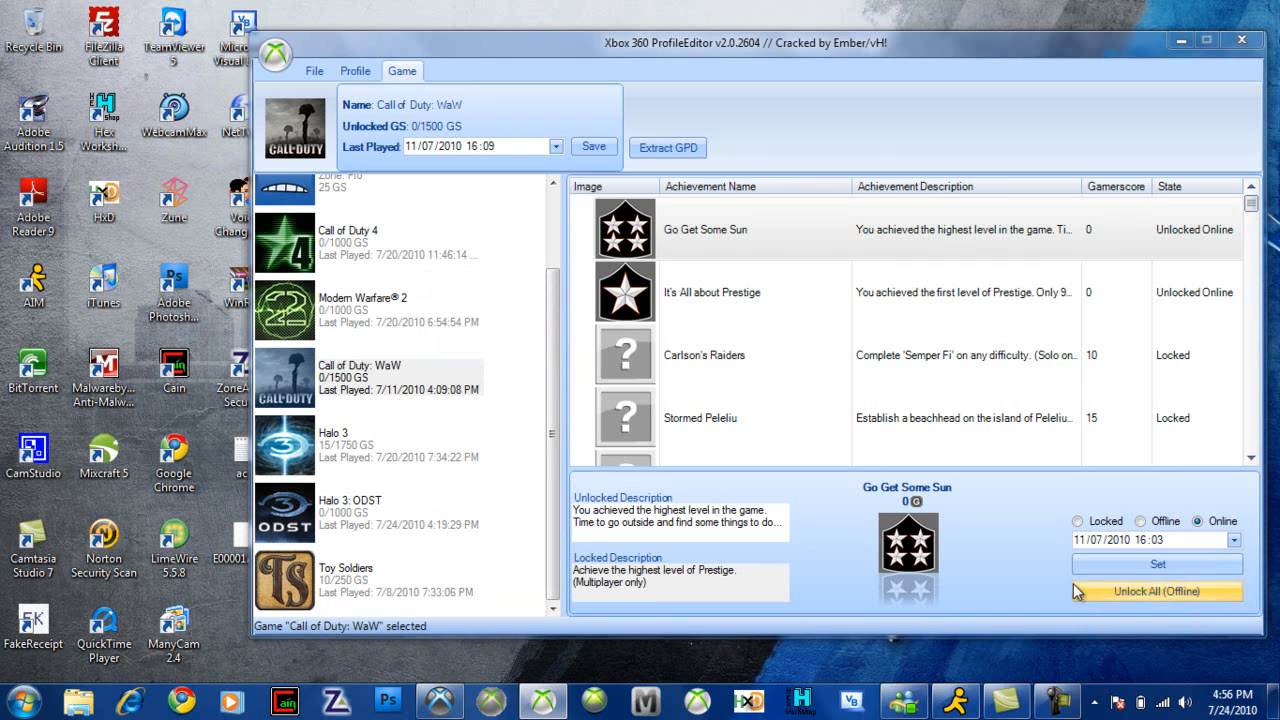
click(370, 440)
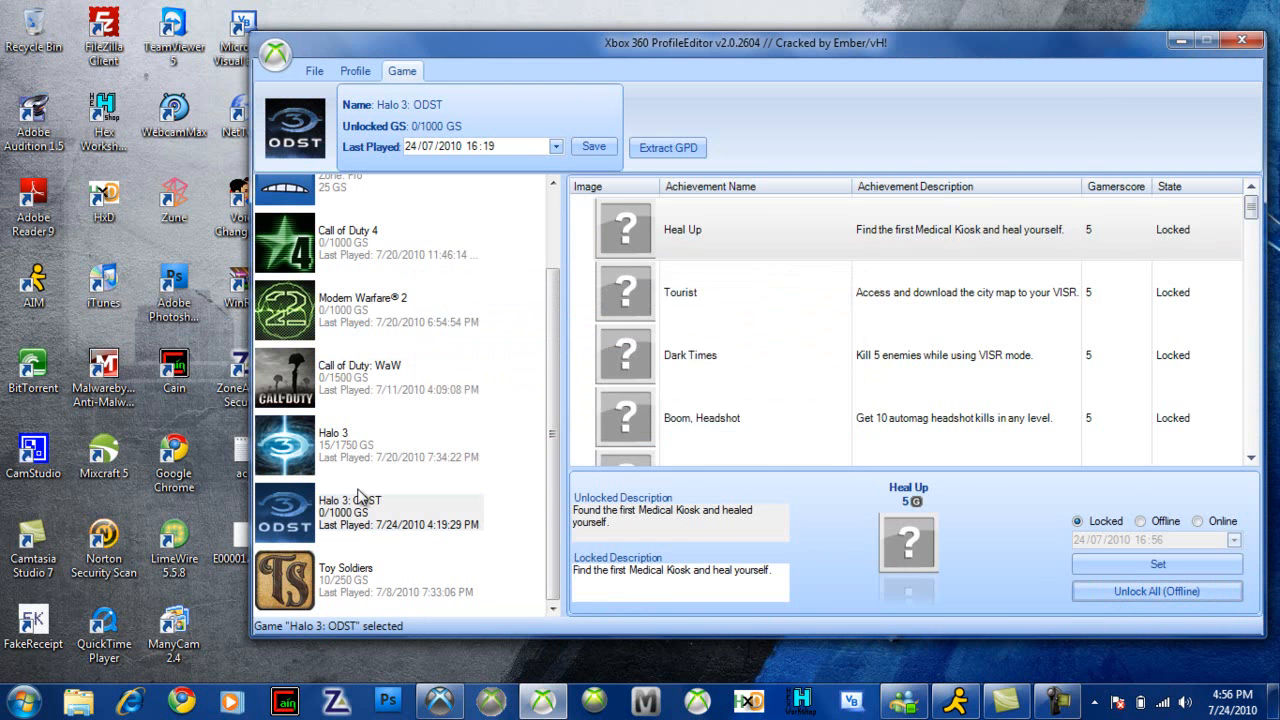
click(344, 576)
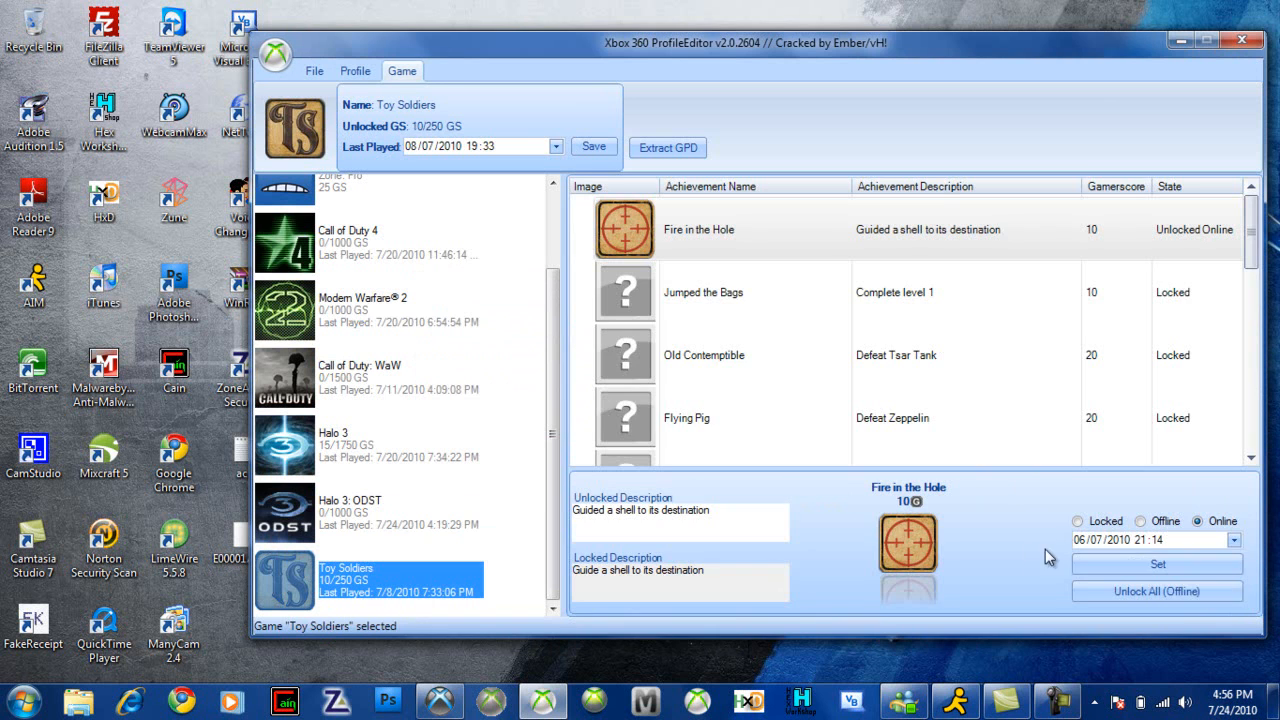
click(1156, 592)
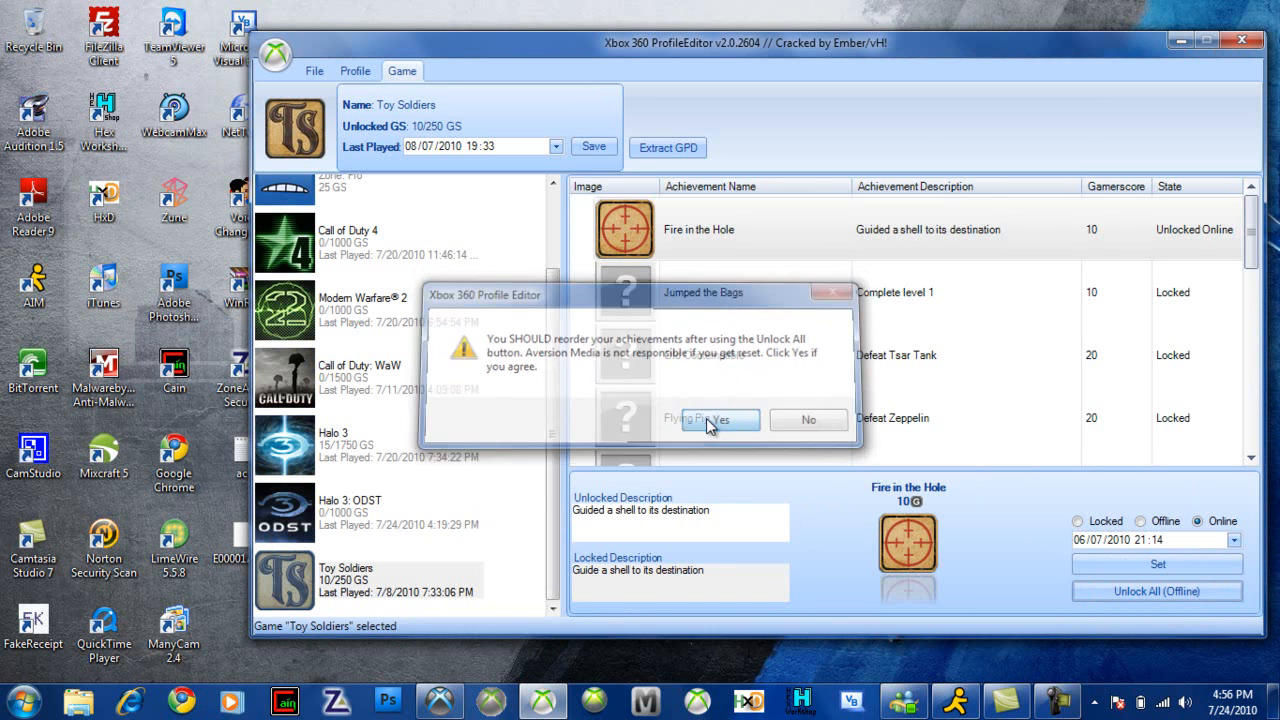
Confirm the offline unlock of all Toy Soldiers achievements, save the profile and close the editor.
click(712, 420)
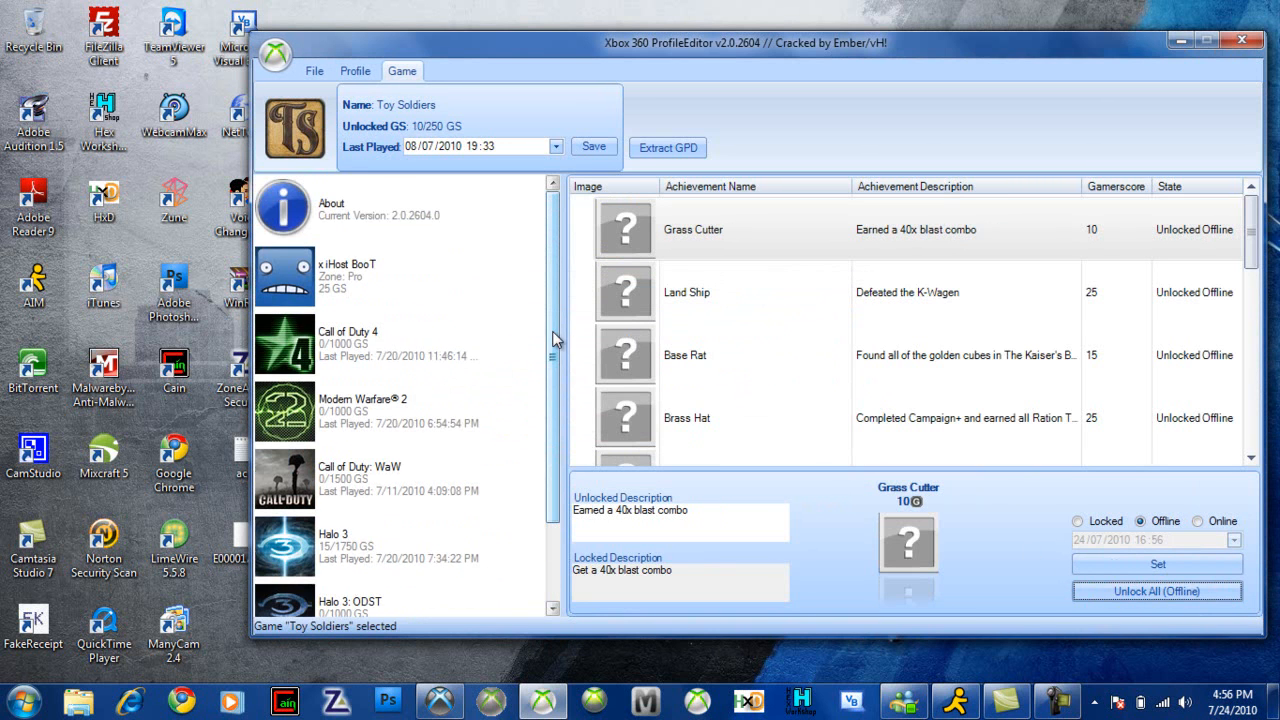
click(276, 56)
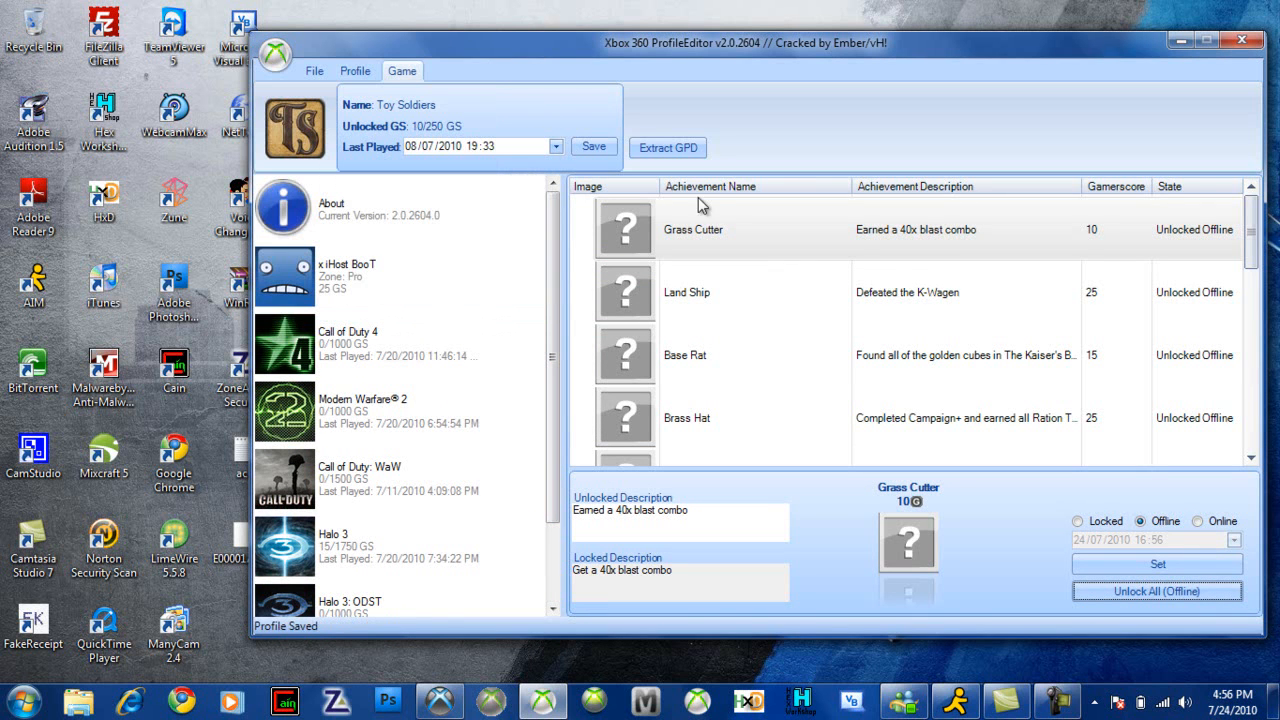
mouse_move(1264, 28)
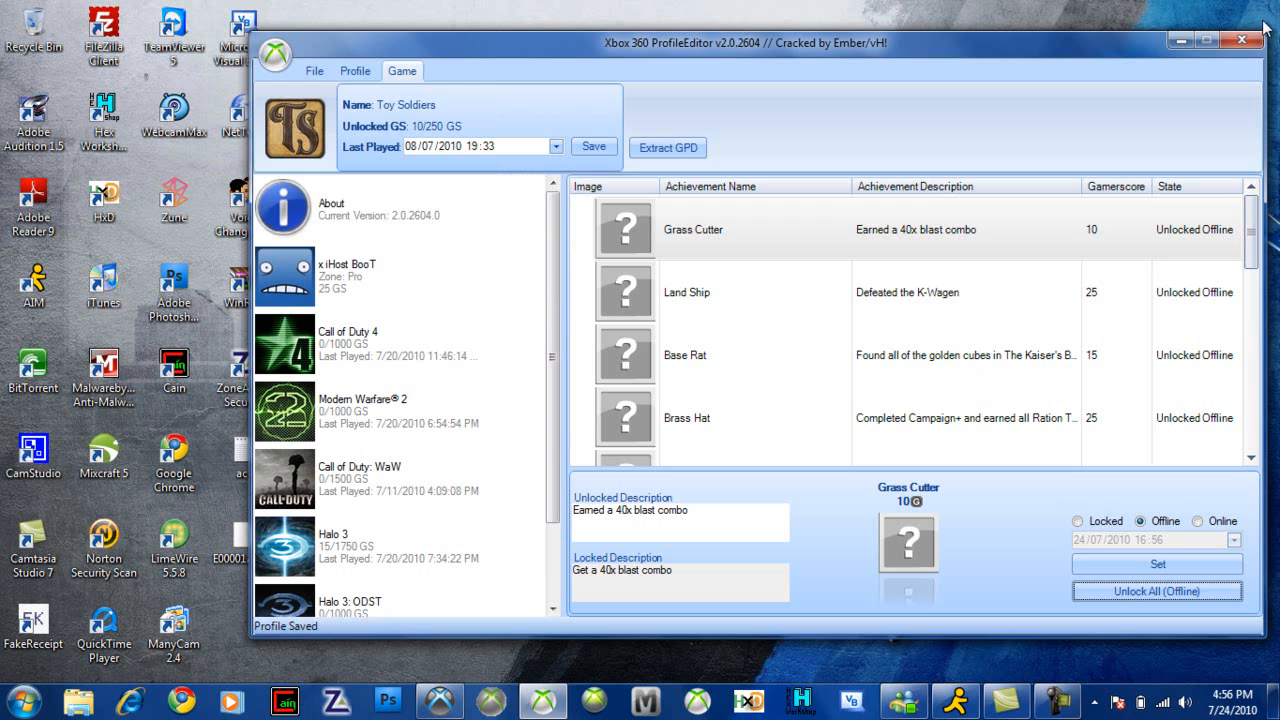
click(1240, 40)
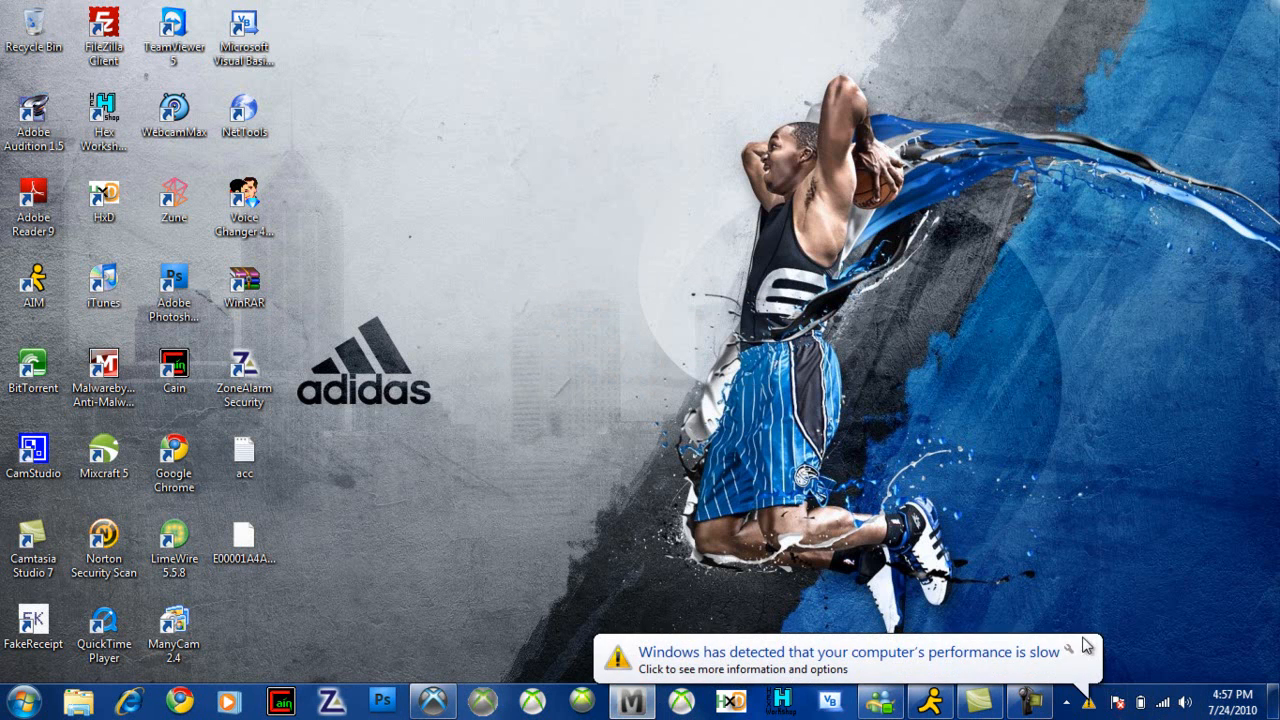
Load the modded profile file in Modio and rehash and resign it.
click(632, 700)
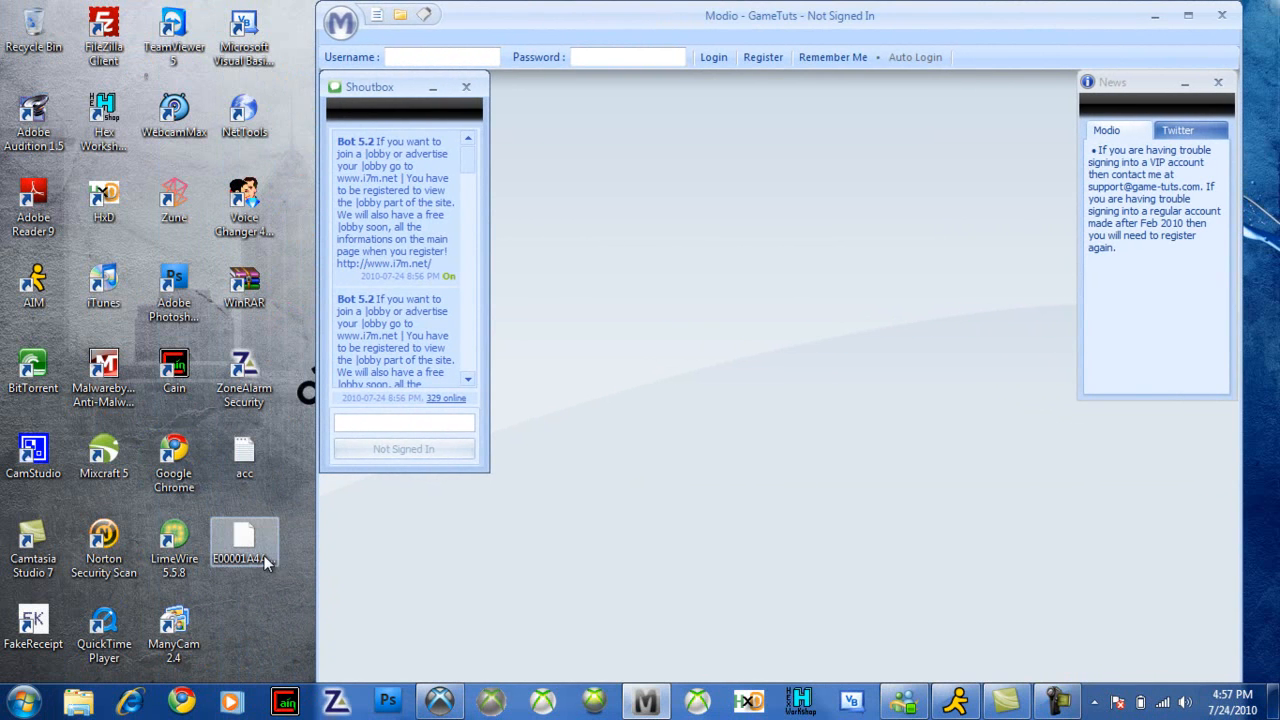
double_click(244, 548)
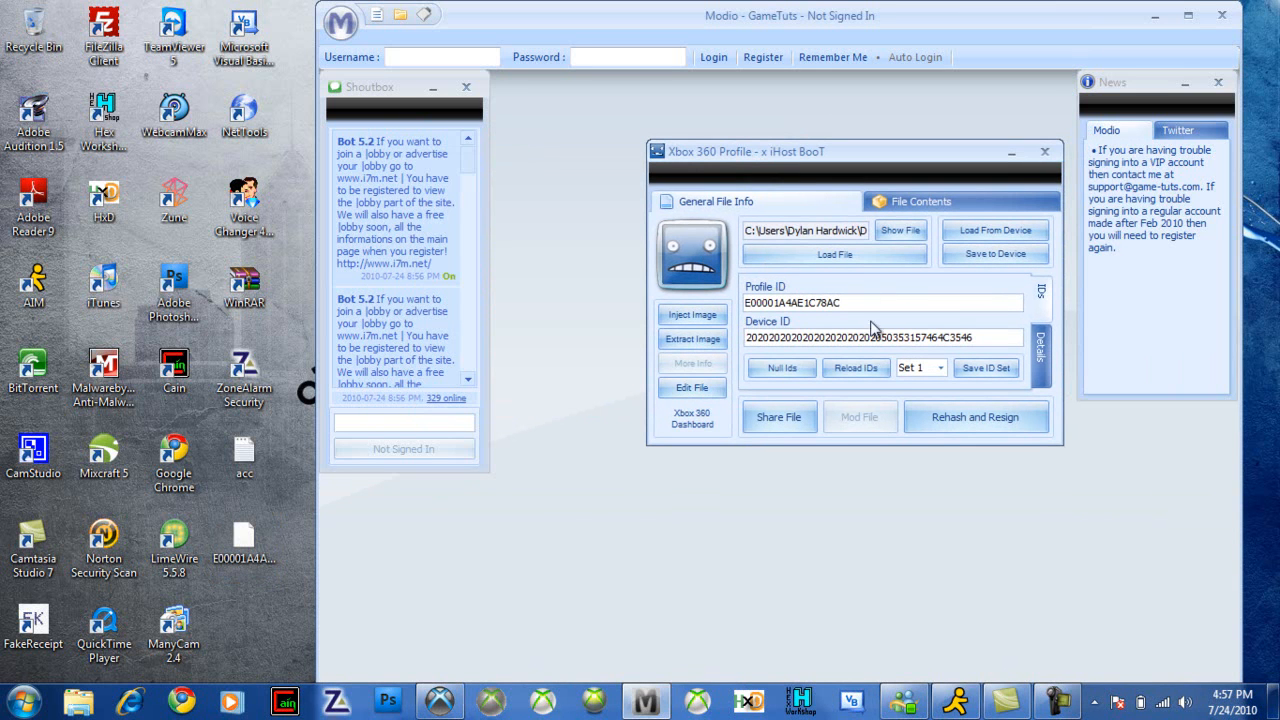
mouse_move(886, 460)
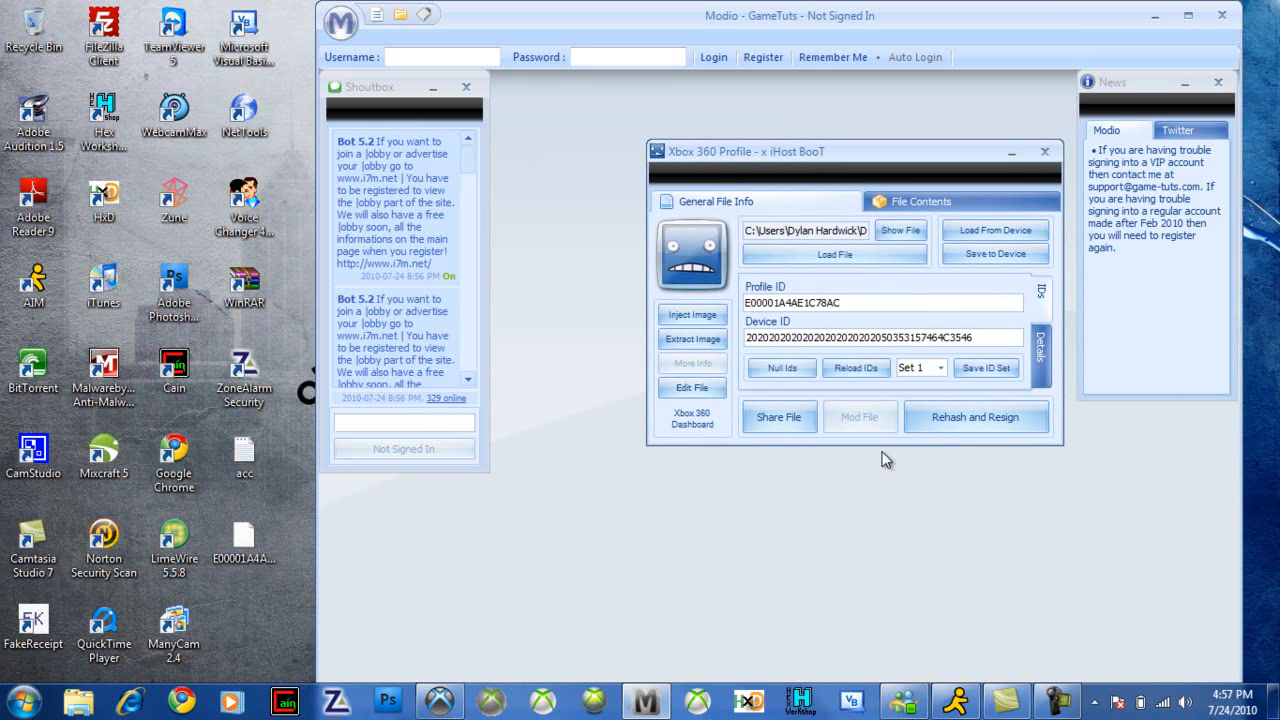
click(976, 418)
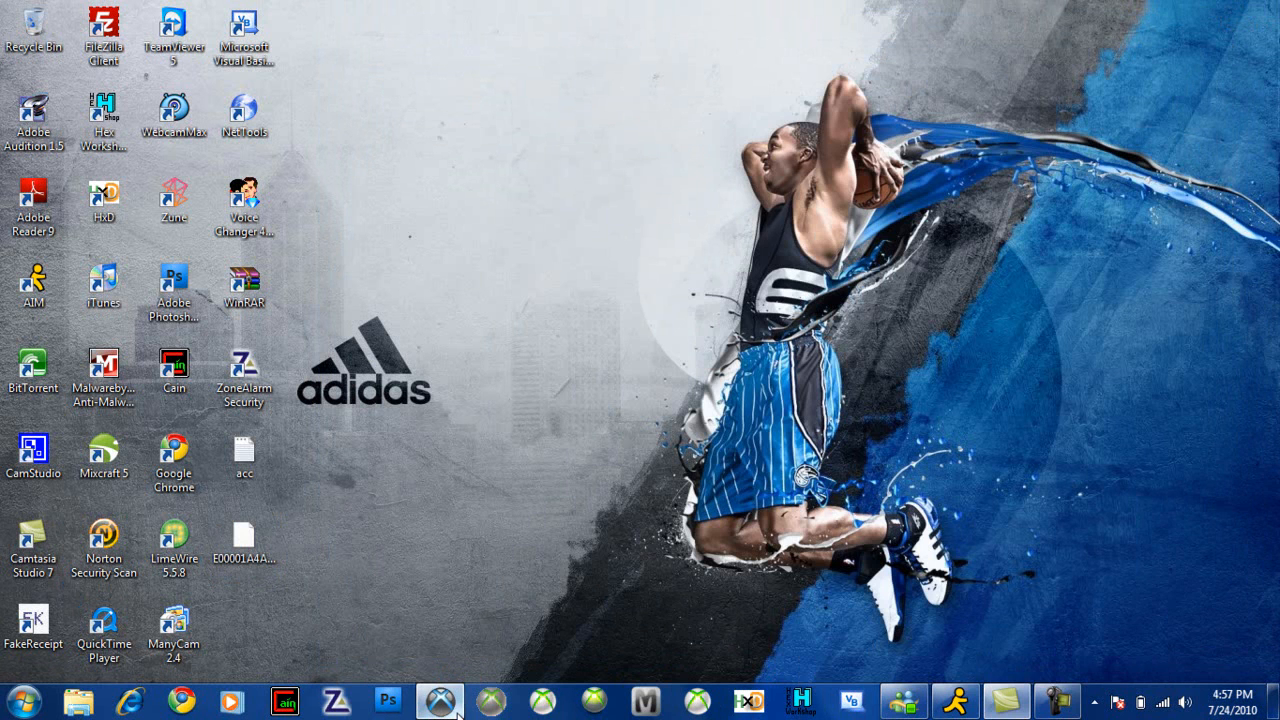
Copy the resigned profile into the drive's Content folder, overwriting the old file with Yes To All.
click(440, 700)
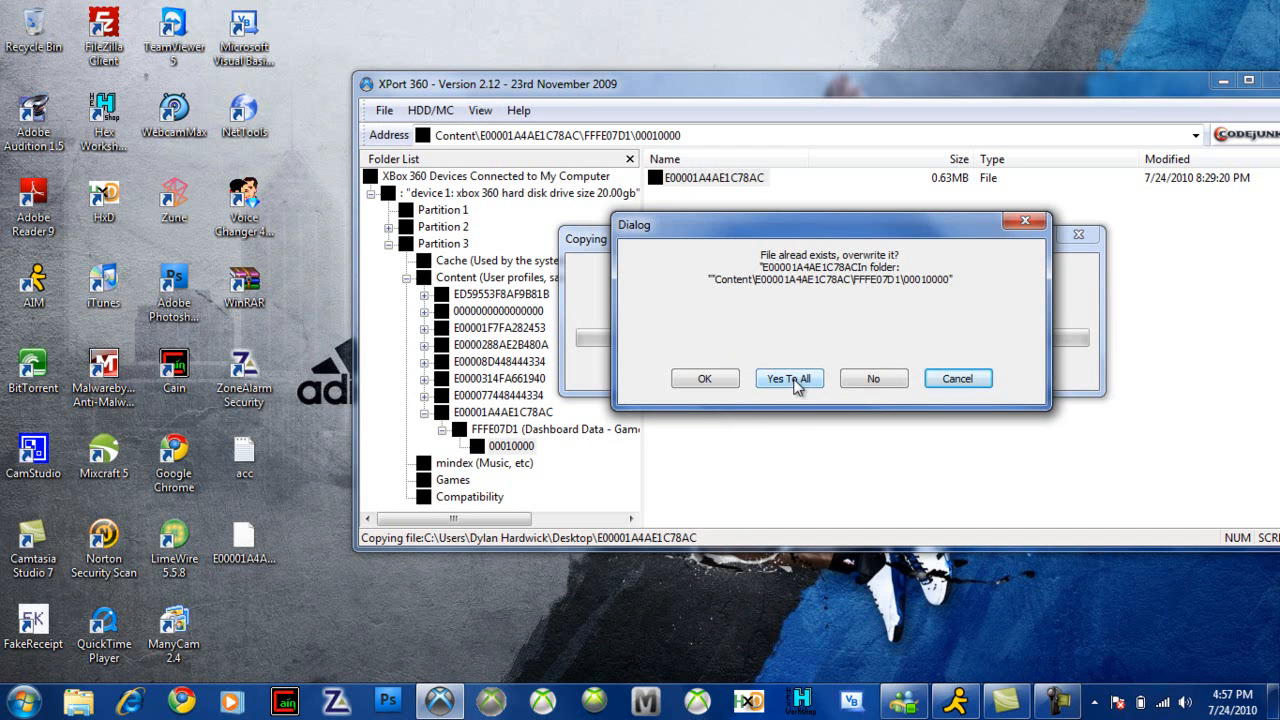
click(788, 378)
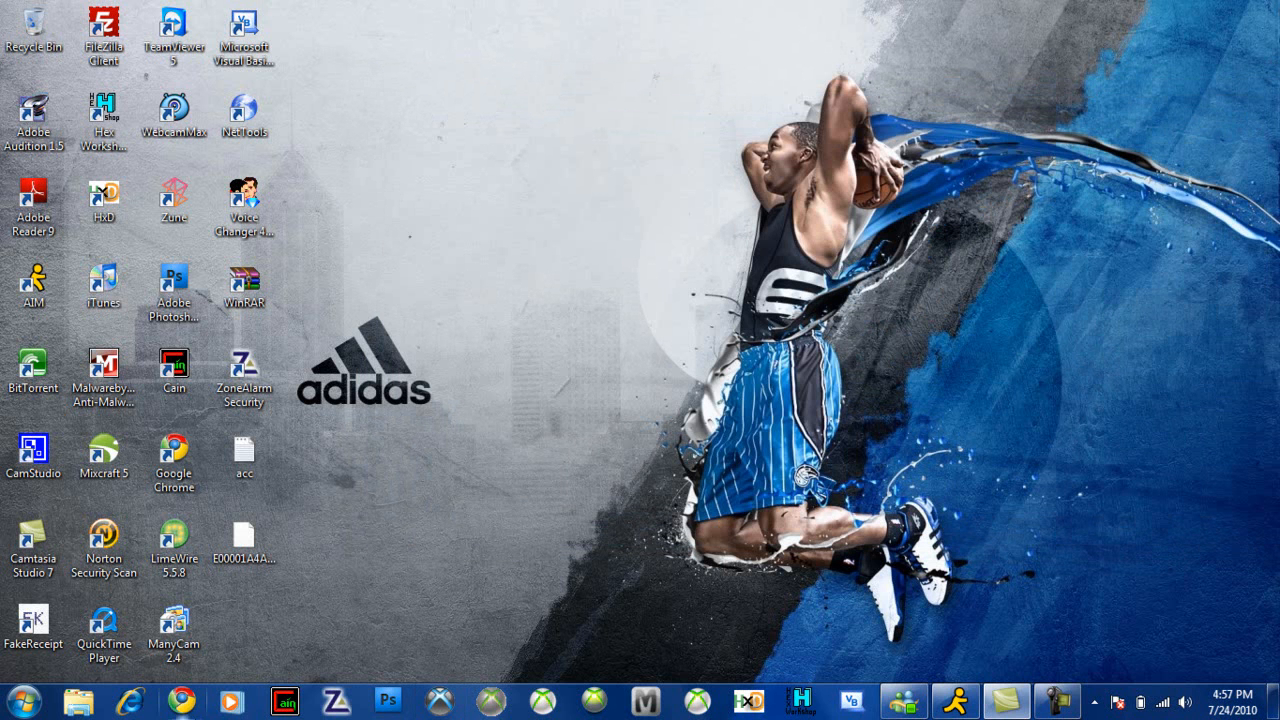
mouse_move(428, 560)
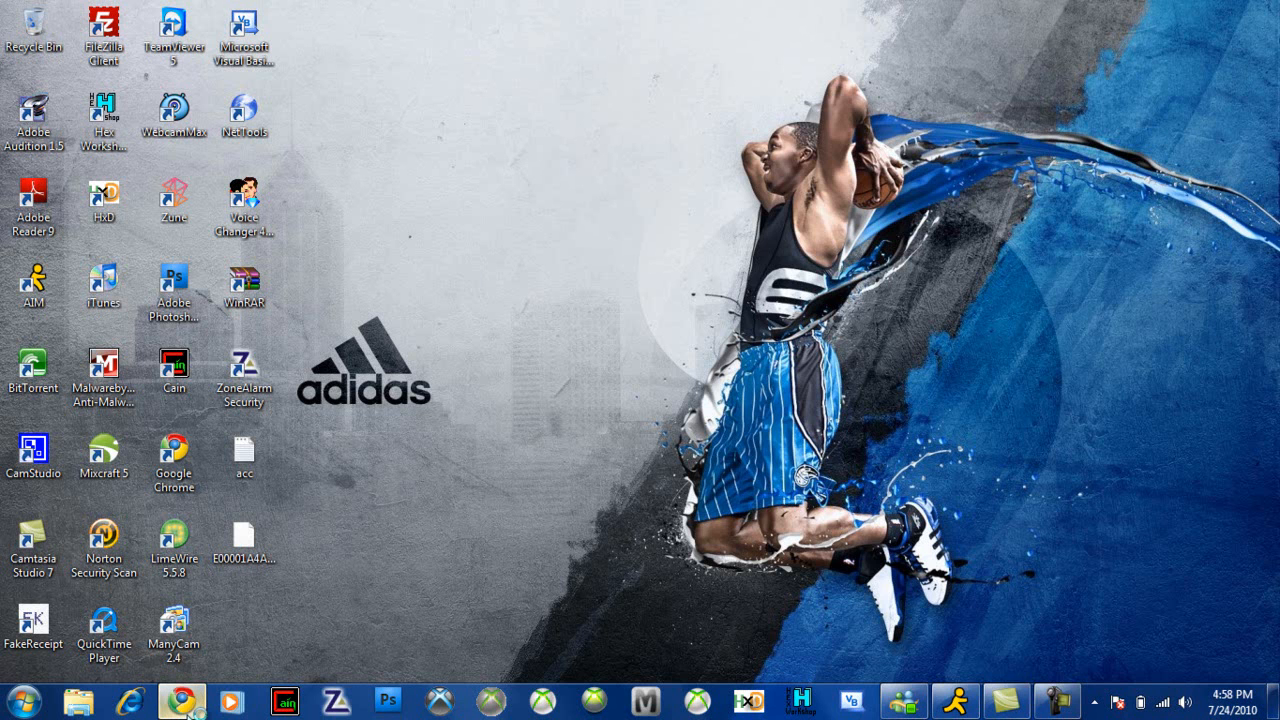
click(180, 700)
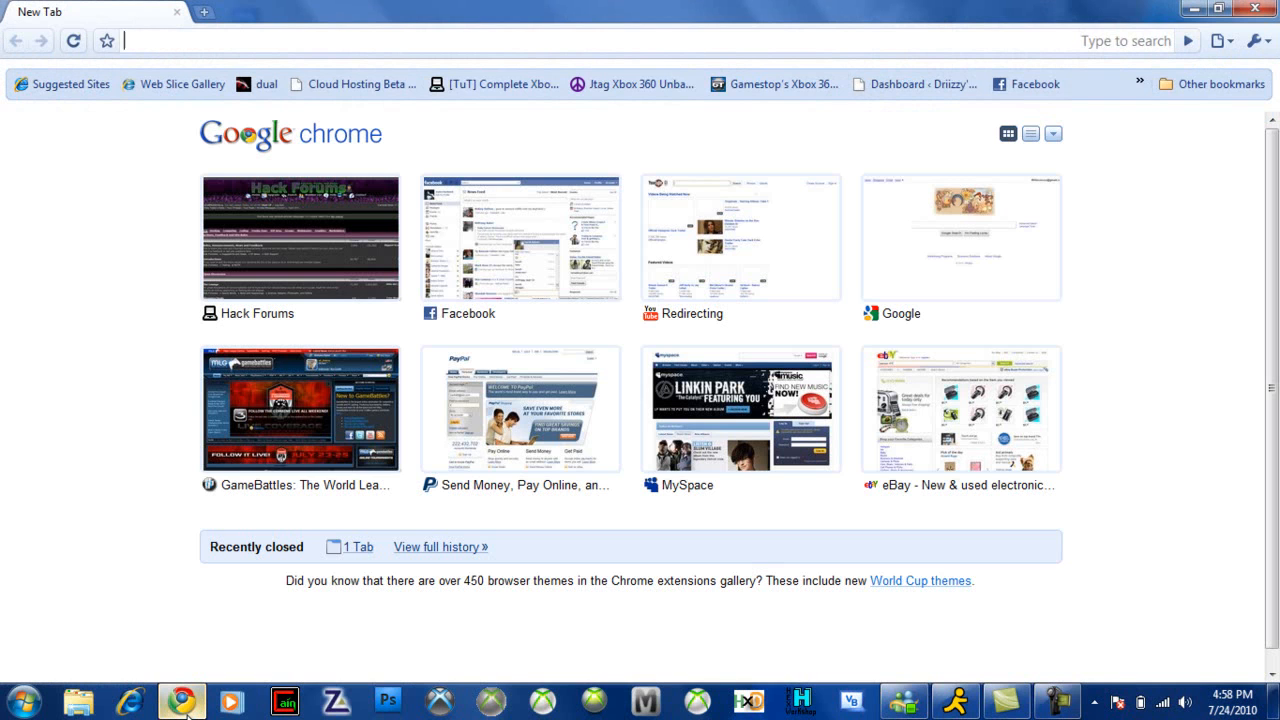
mouse_move(300, 236)
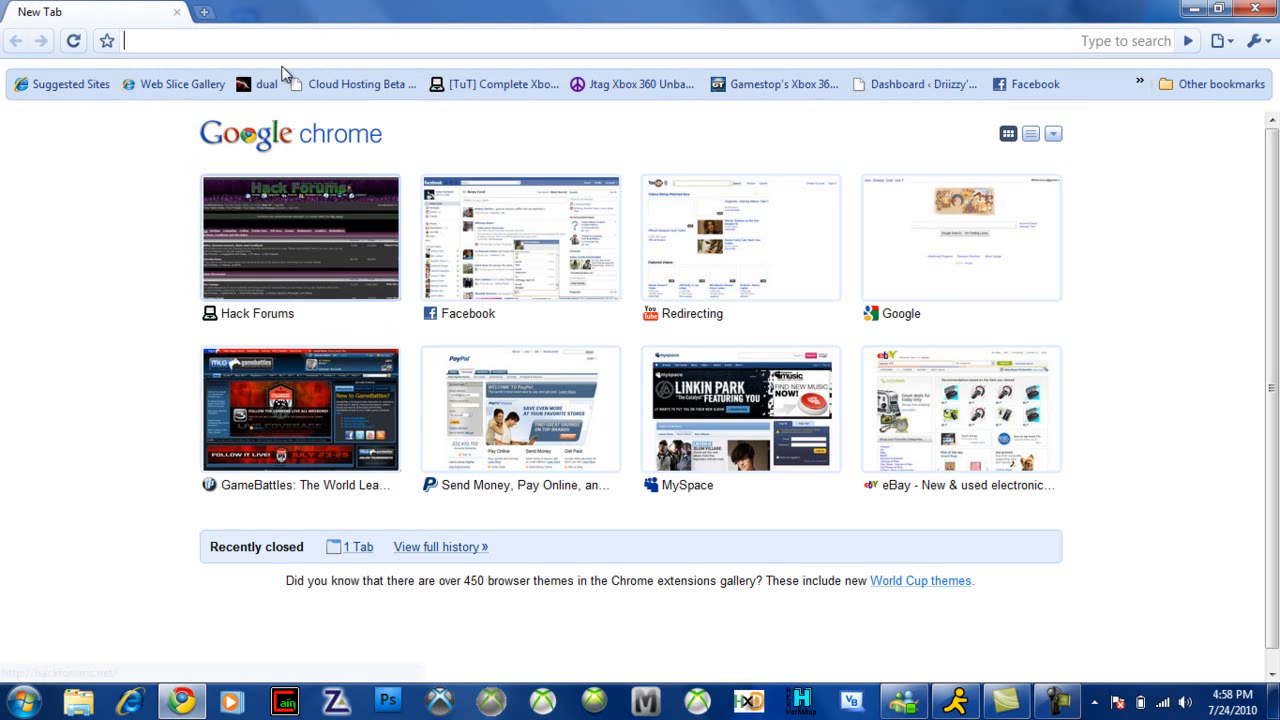
text(http://bungie.net/)
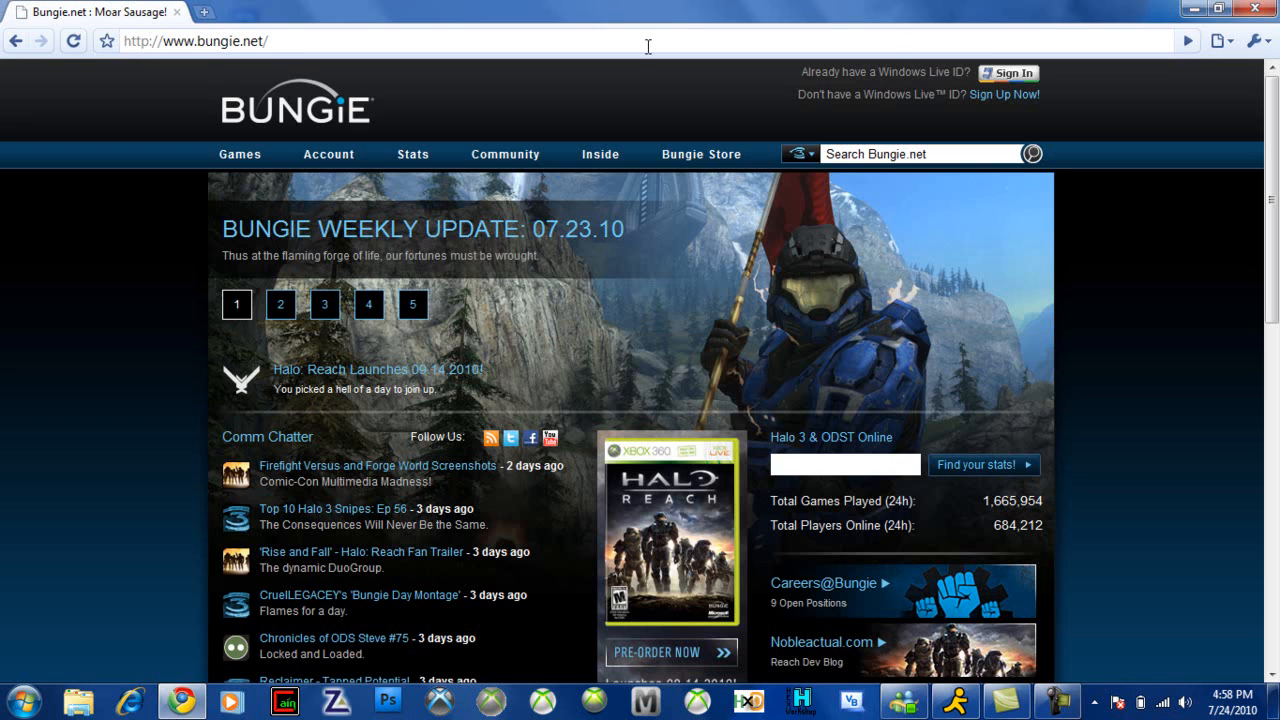
mouse_move(1116, 96)
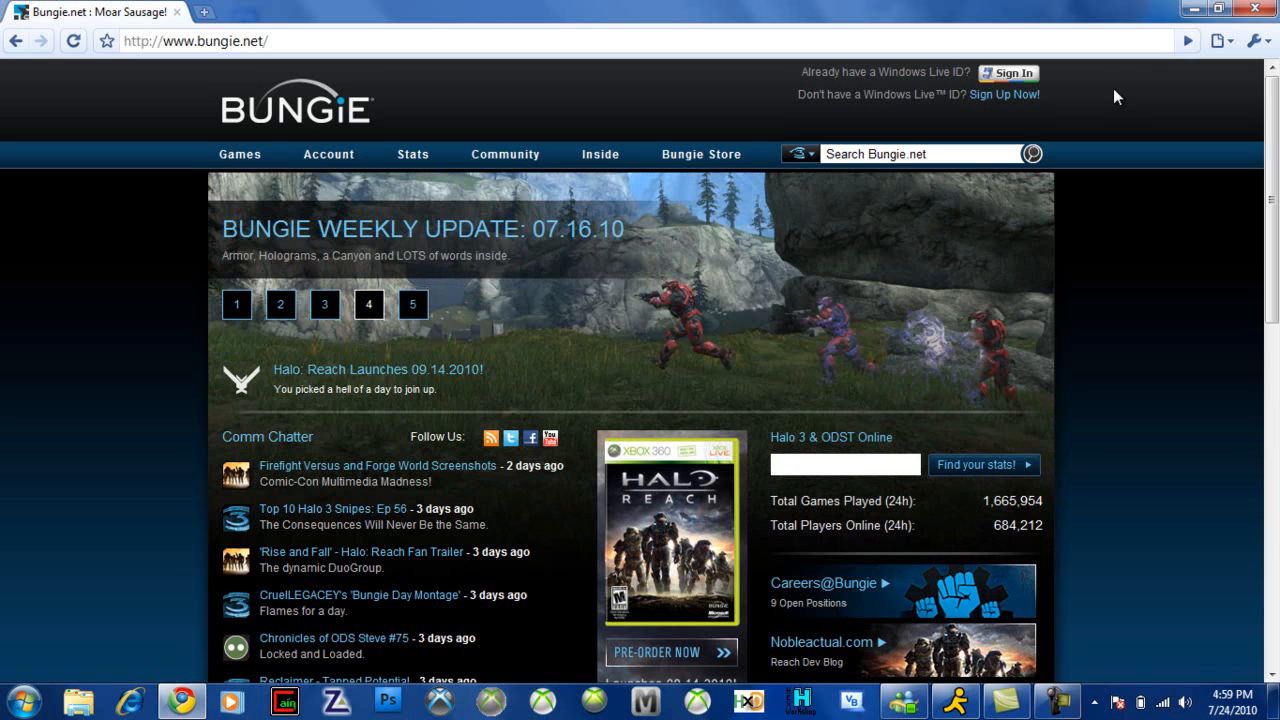
click(412, 304)
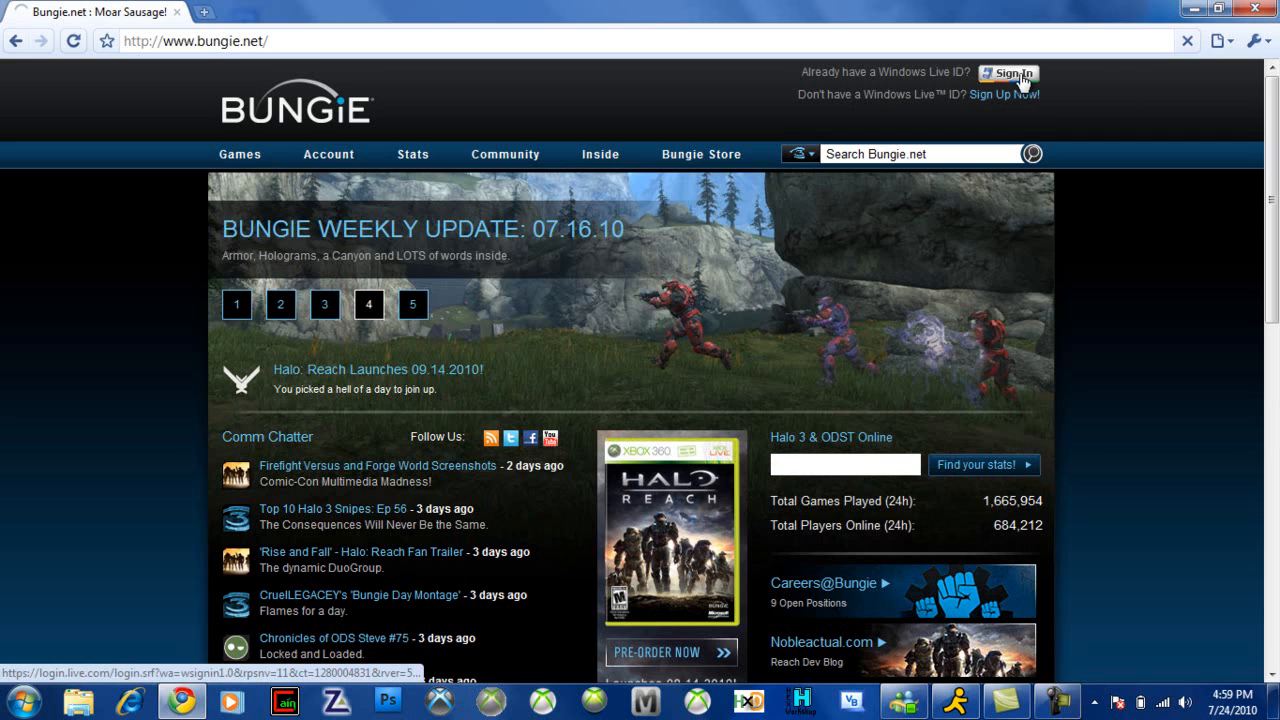
Sign in to Bungie.net with the Windows Live ID password so the gamertag is welcomed.
click(1008, 72)
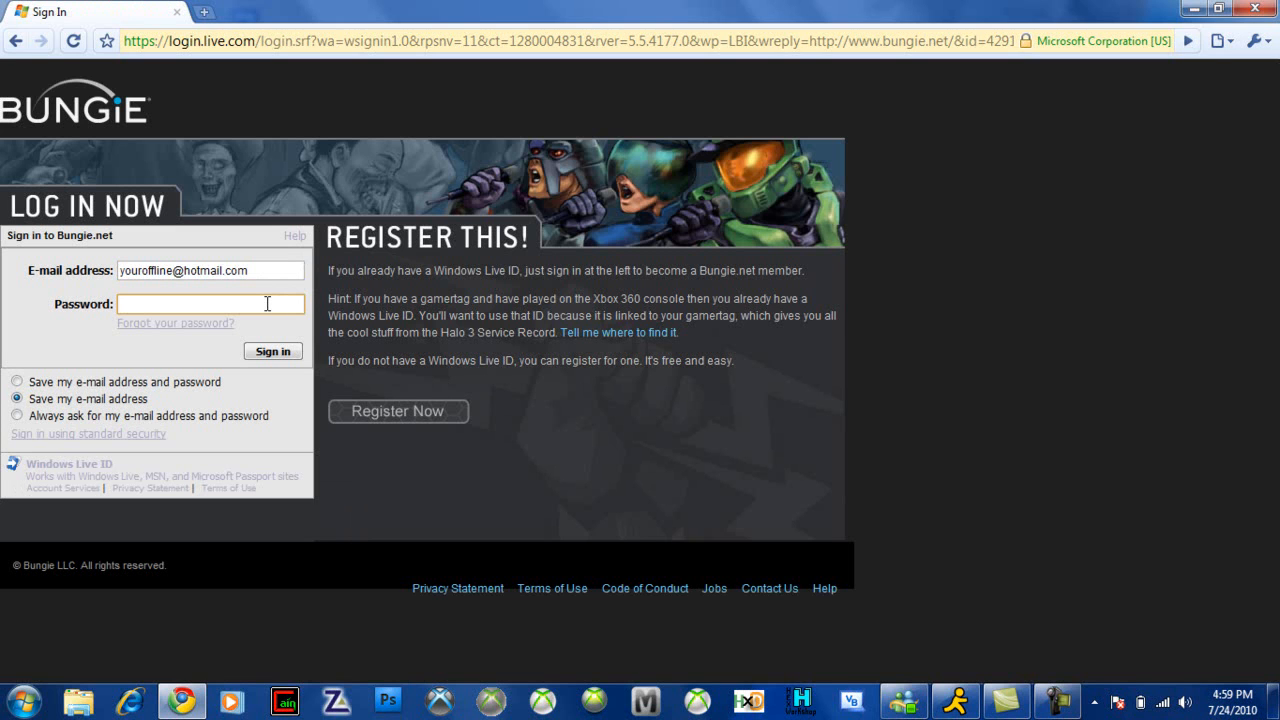
click(210, 304)
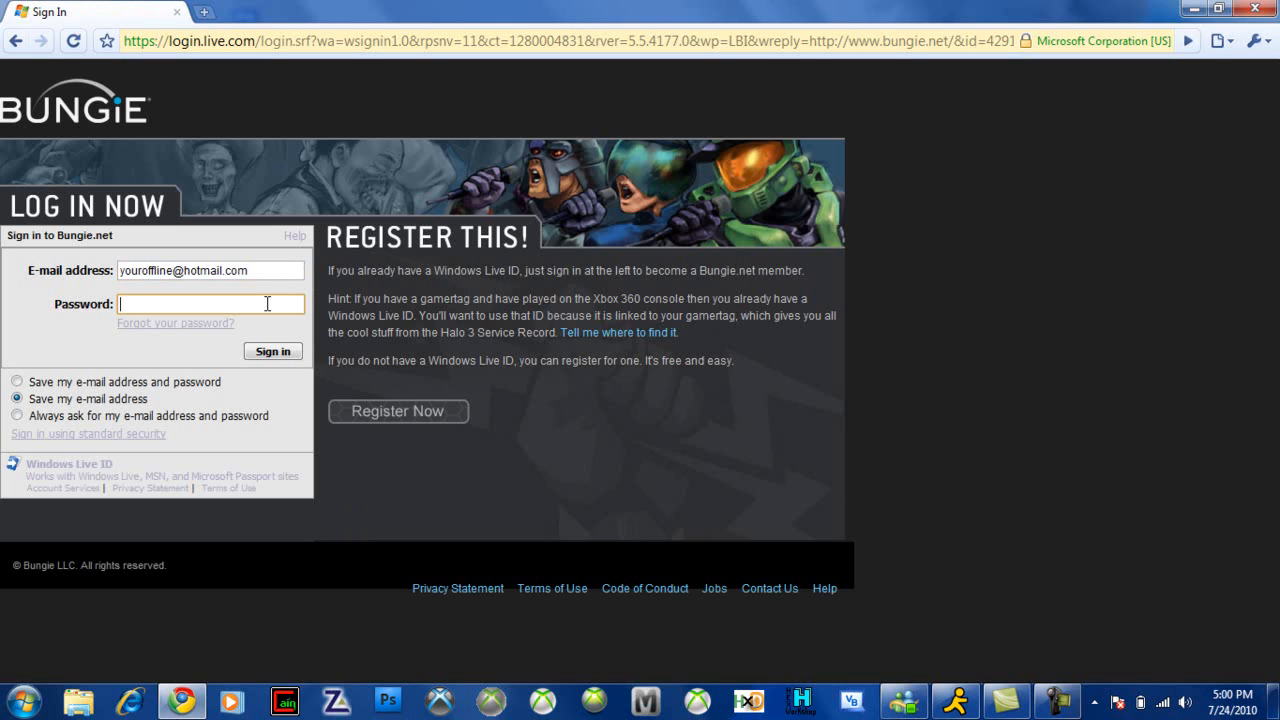
text(password)
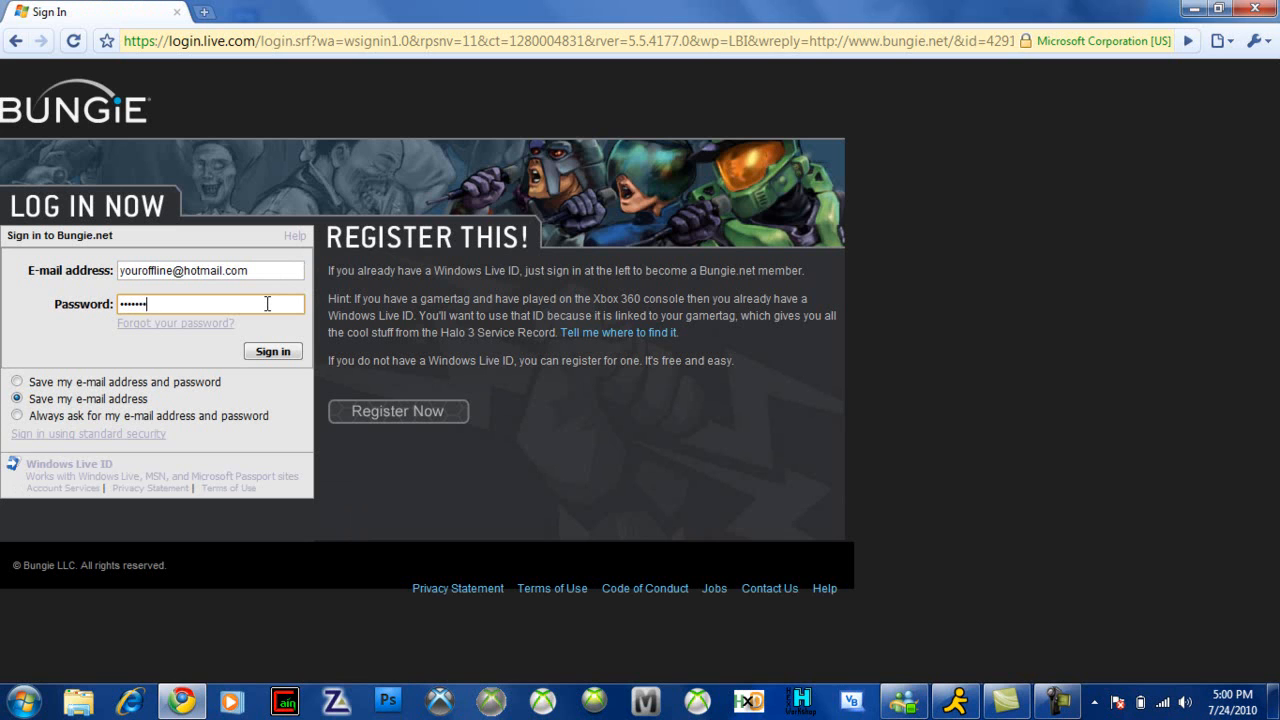
click(272, 352)
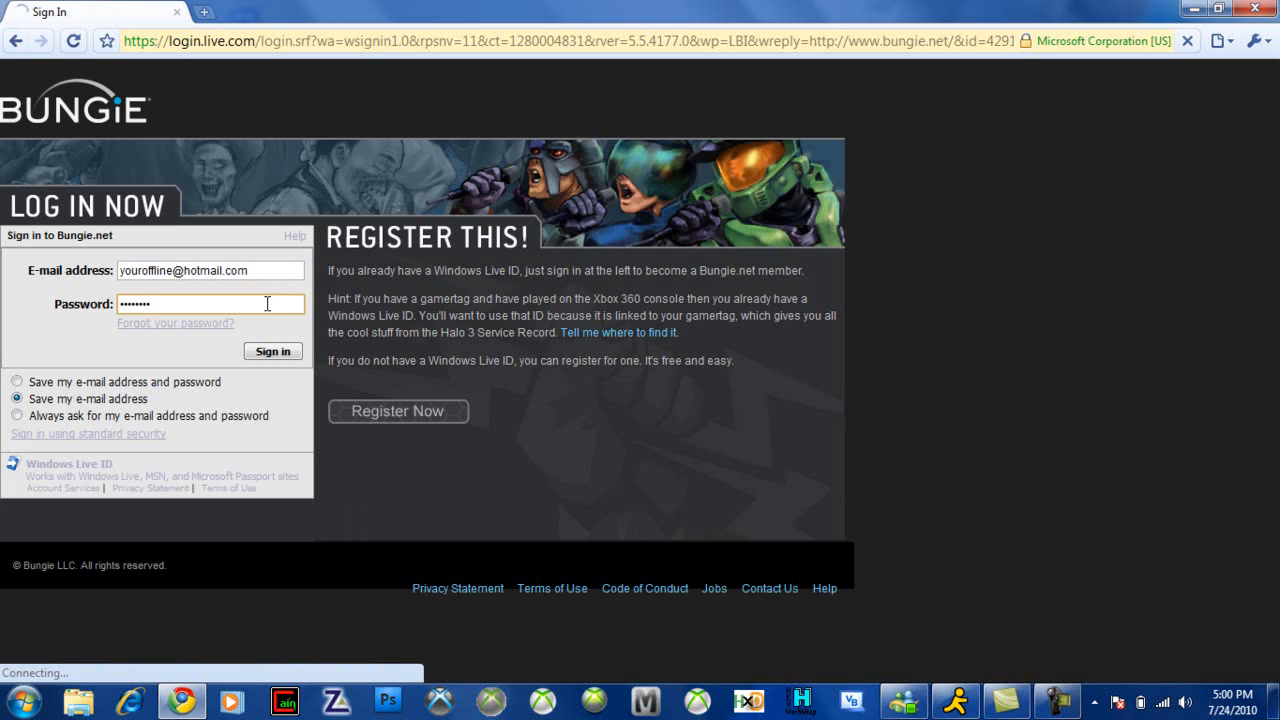
click(272, 352)
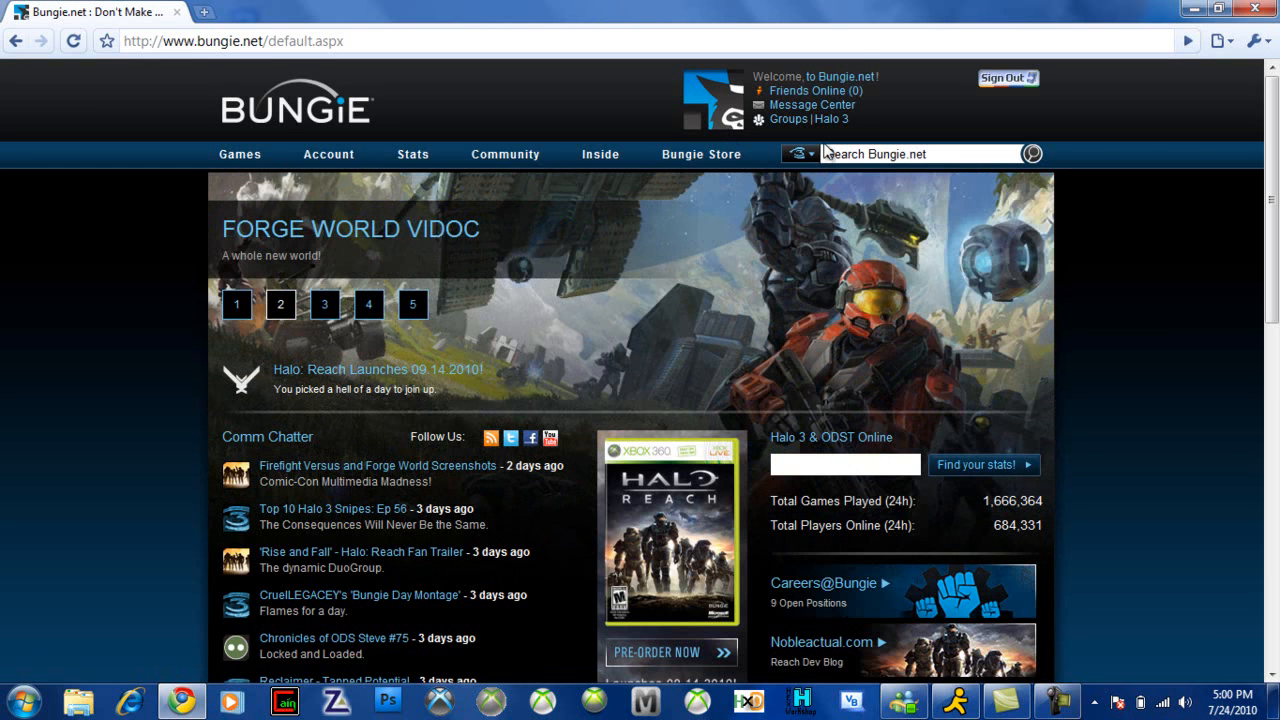
View the Halo 3 service record on Bungie.net confirming Recon Unlocked.
click(832, 120)
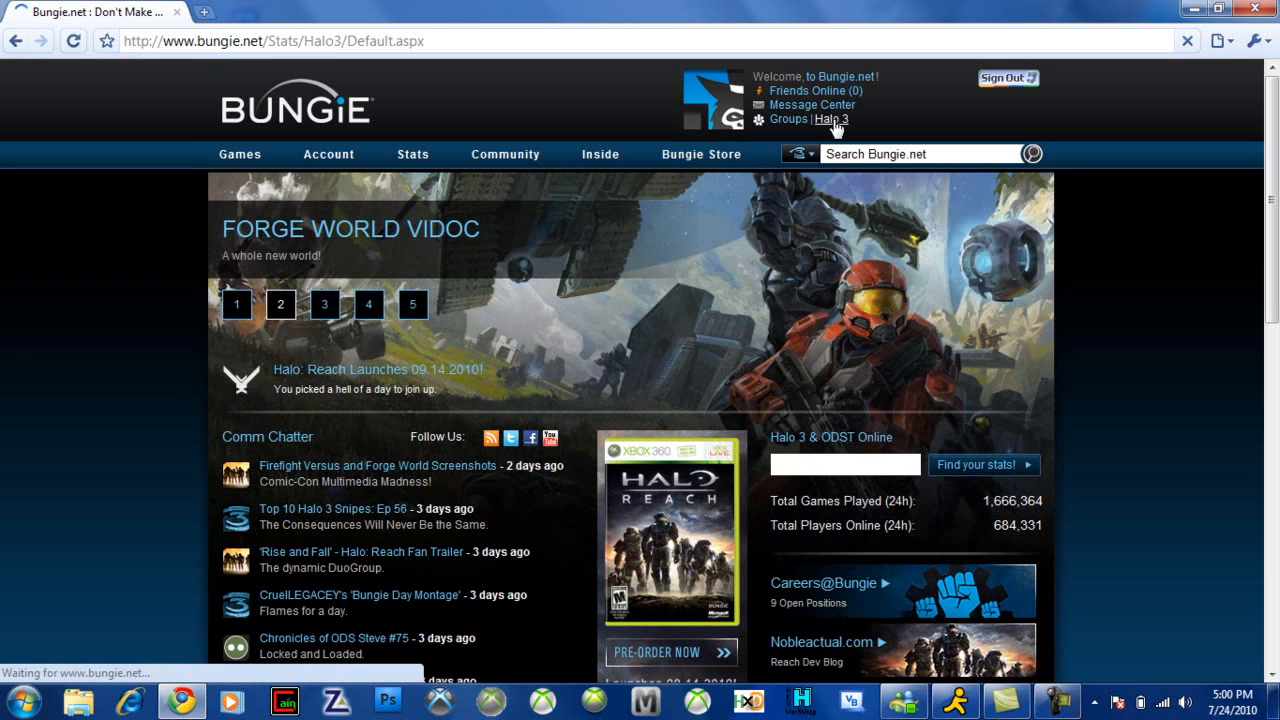
click(832, 120)
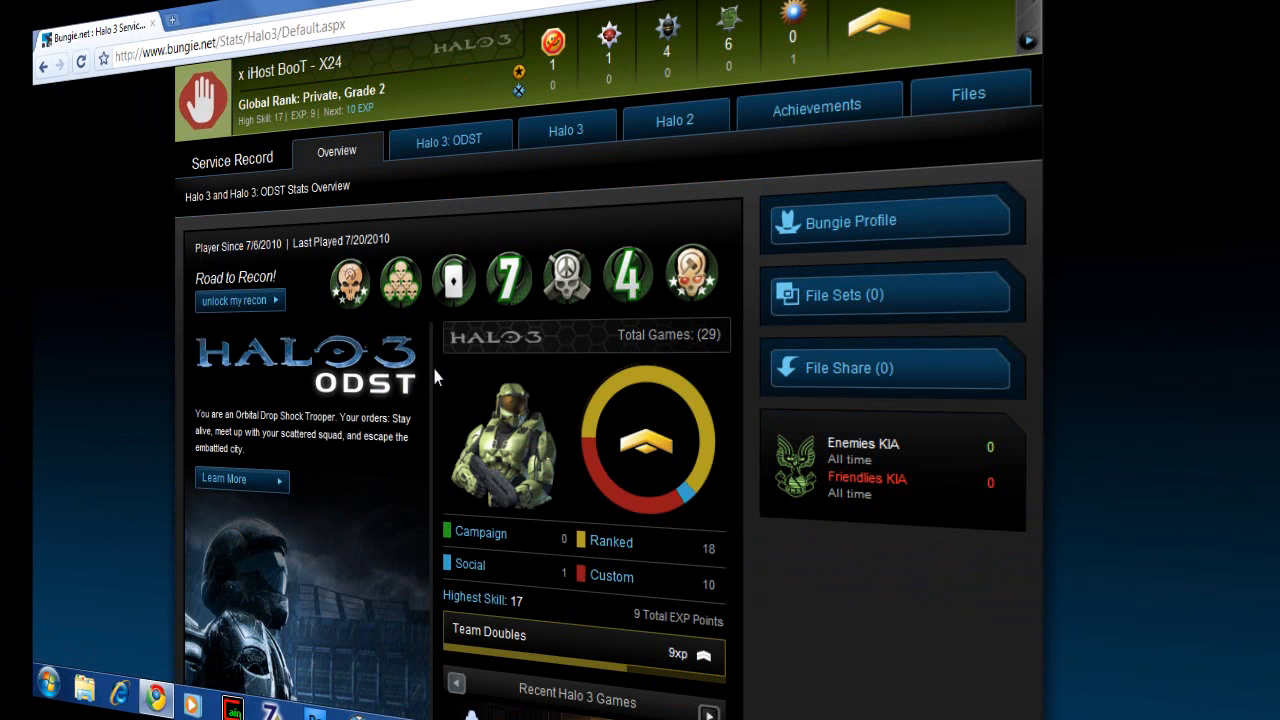
mouse_move(290, 360)
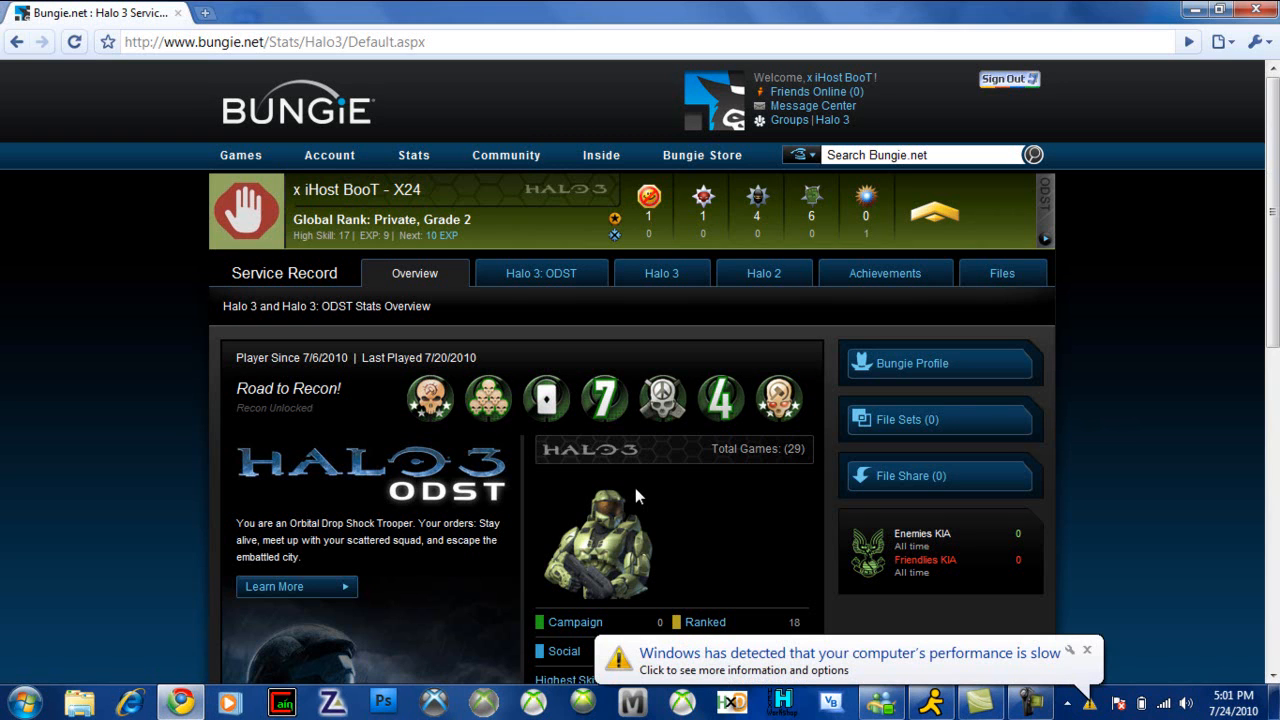
mouse_move(556, 280)
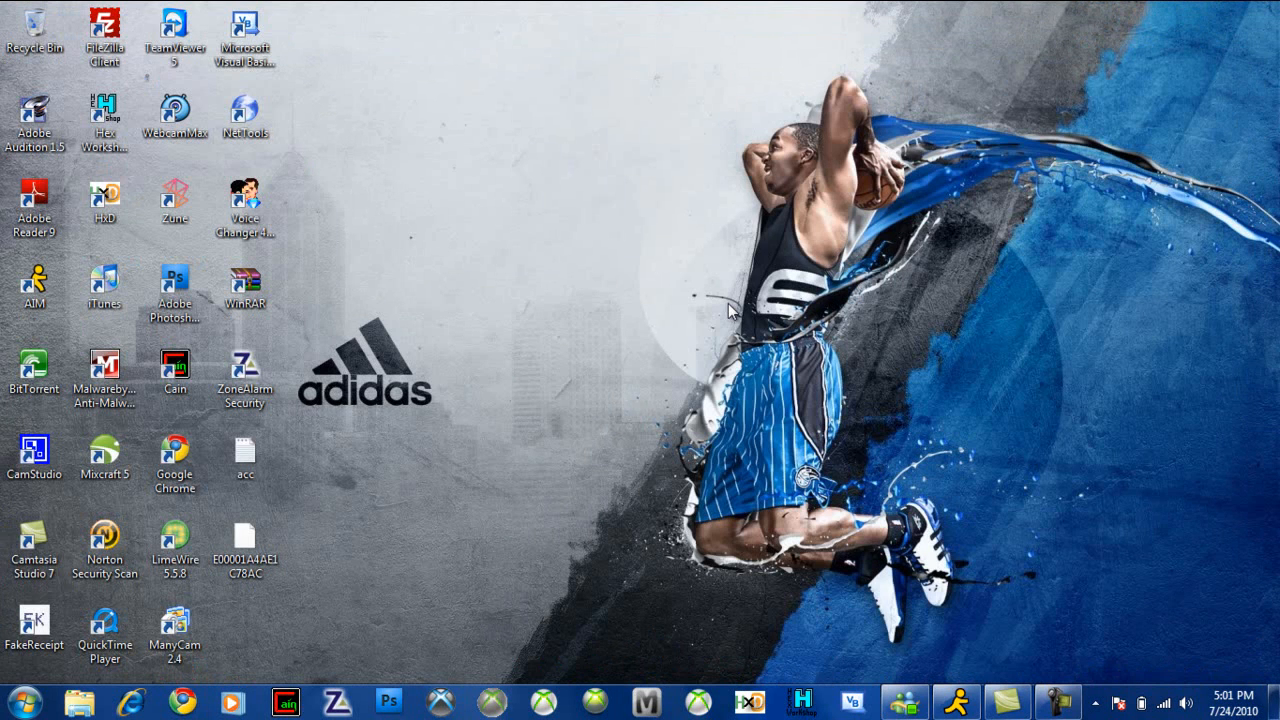
mouse_move(696, 308)
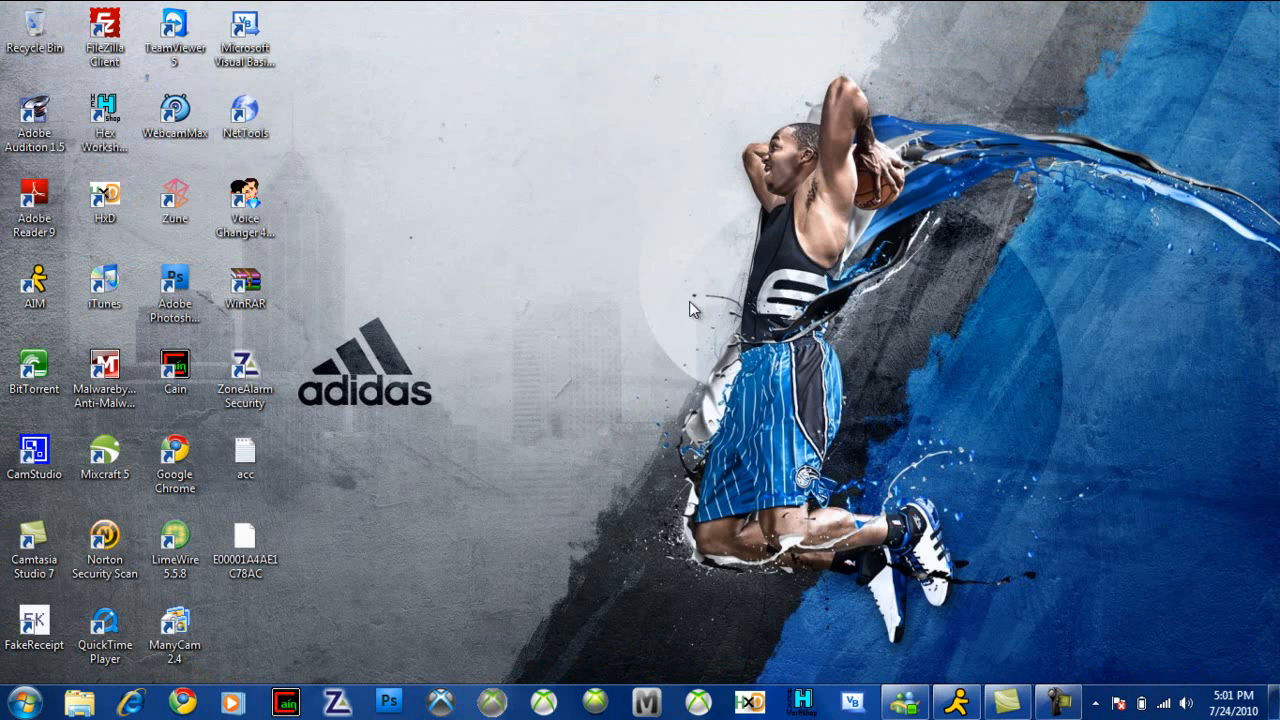